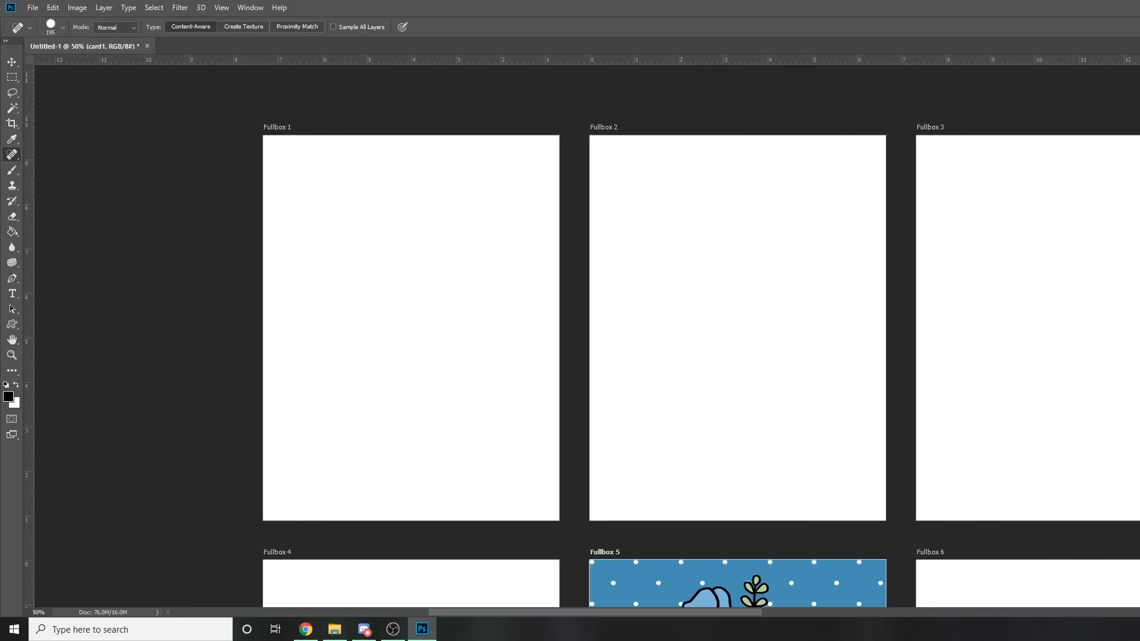
Try a dark brush band across the blue bedspread of the Fullbox 1 bed
click(334, 630)
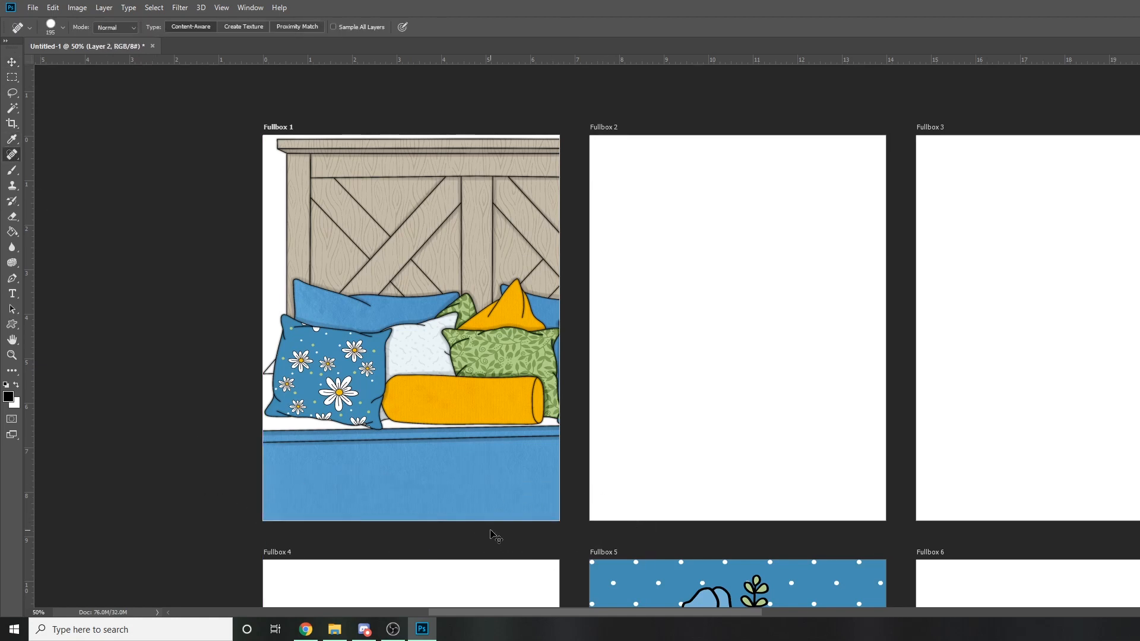
drag(262, 493, 570, 501)
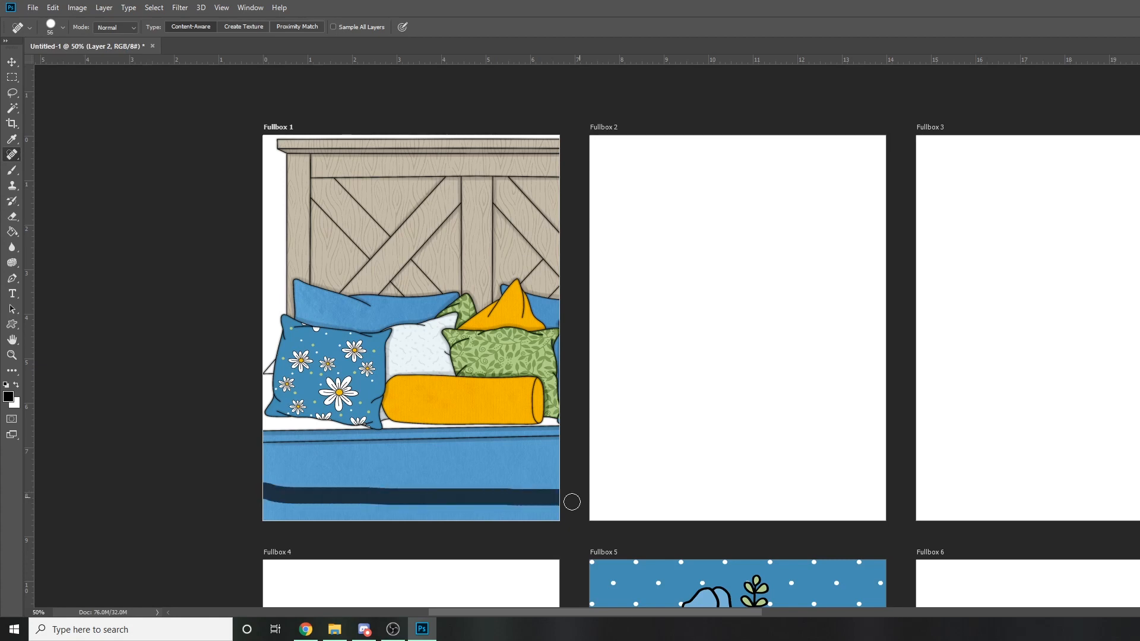
click(334, 630)
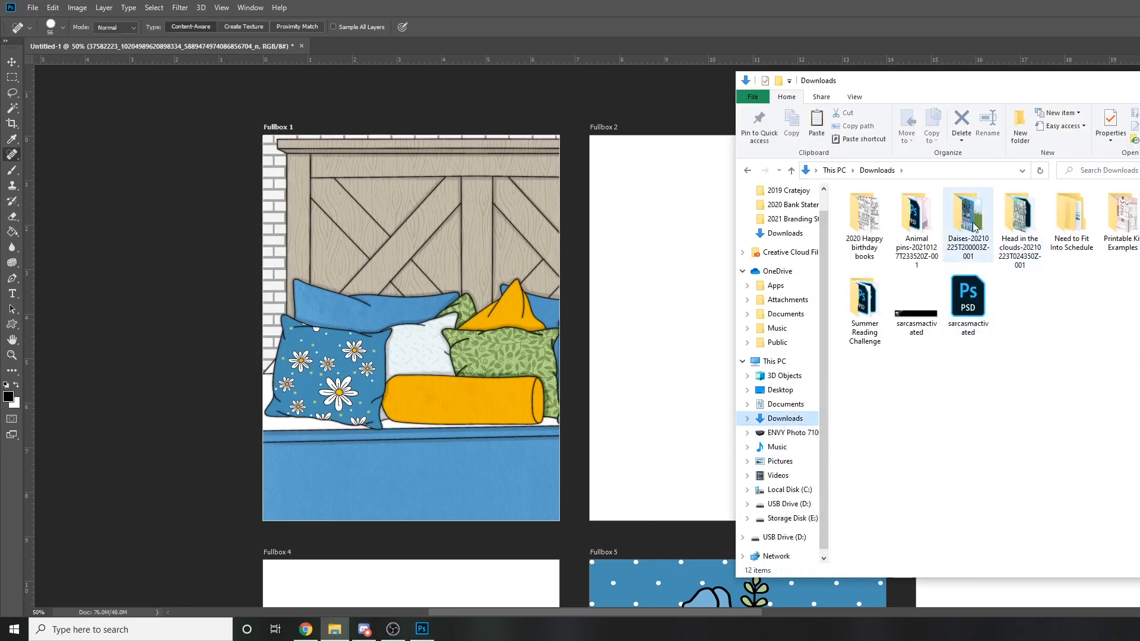
From Stored Clipart > Books & E-readers, bring the laptop and Book4 onto the bedspread
double_click(967, 214)
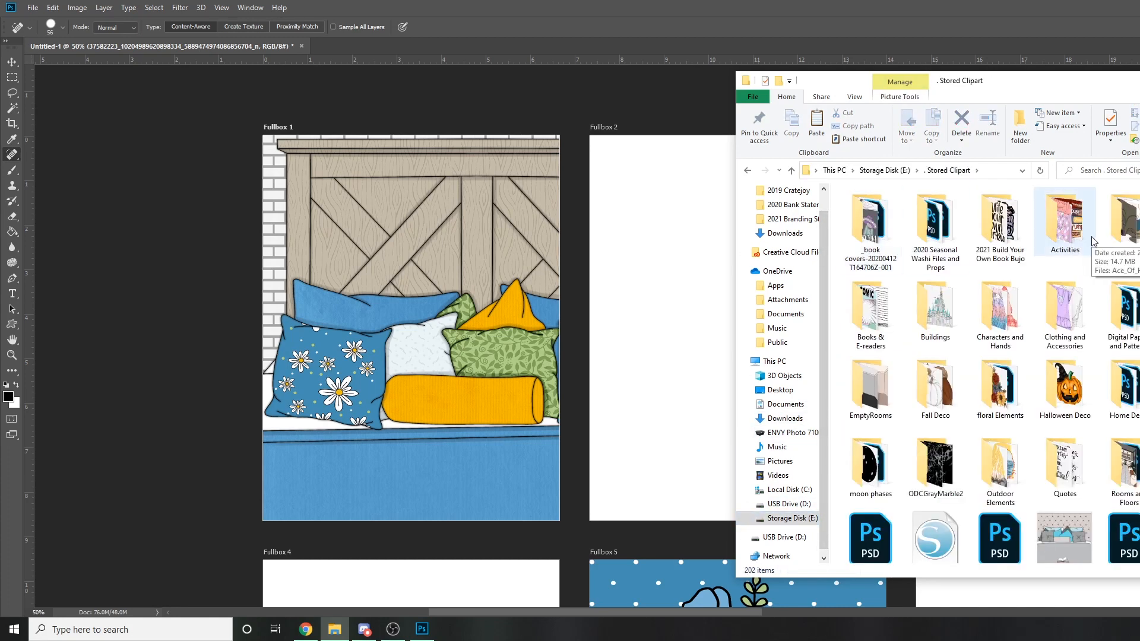
double_click(1065, 221)
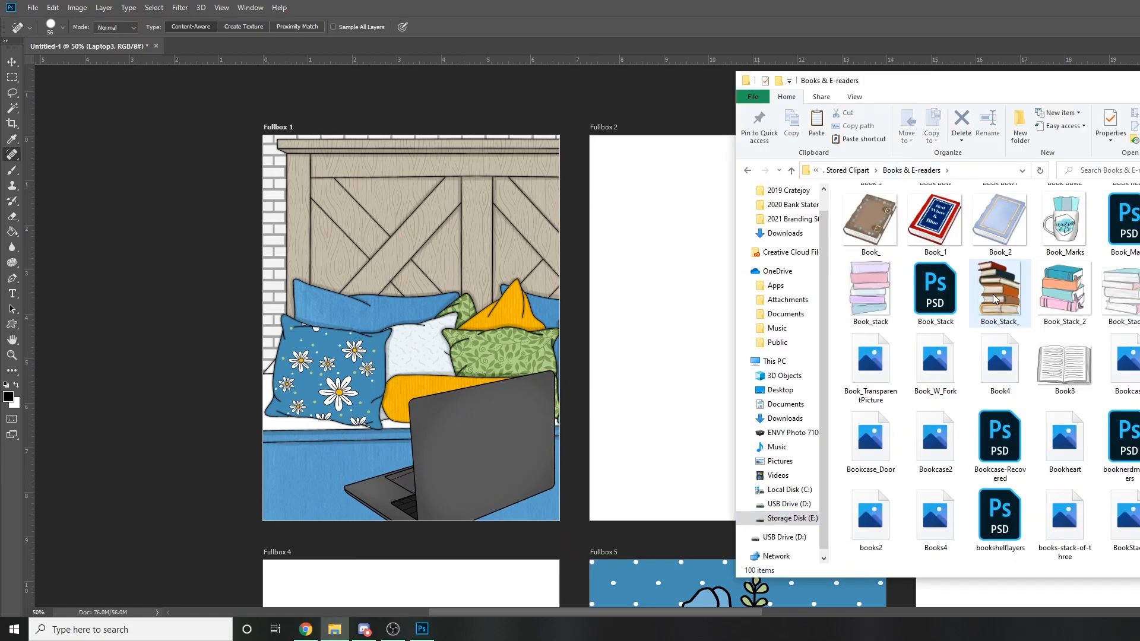
scroll(down, 3)
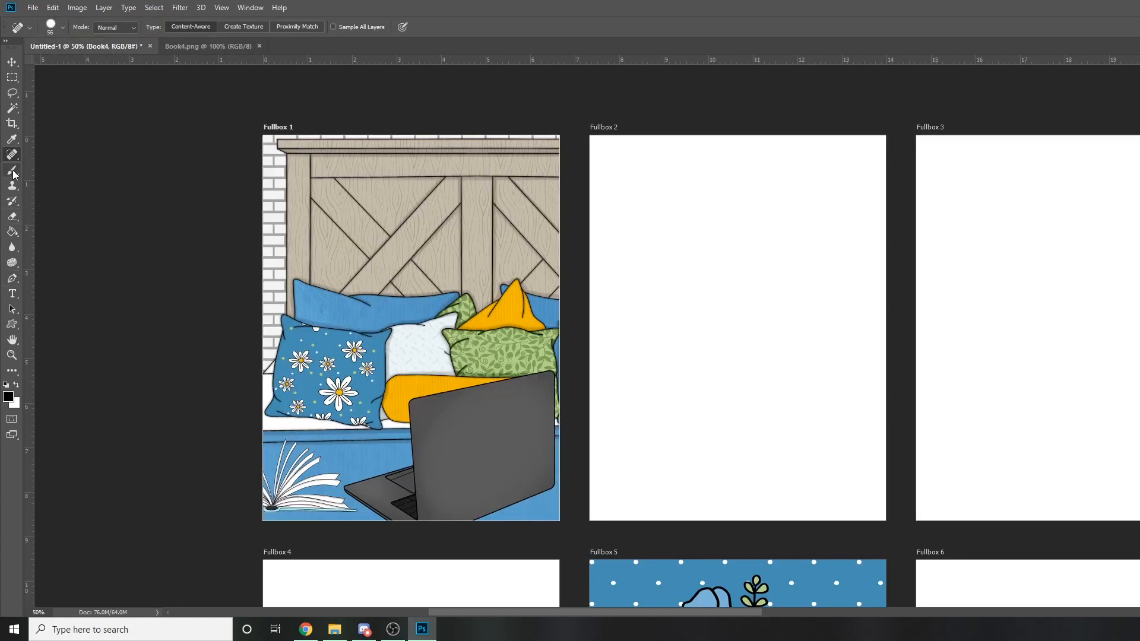
Paint-bucket the book cover yellow and drag the brick wall image into Fullbox 2
click(208, 45)
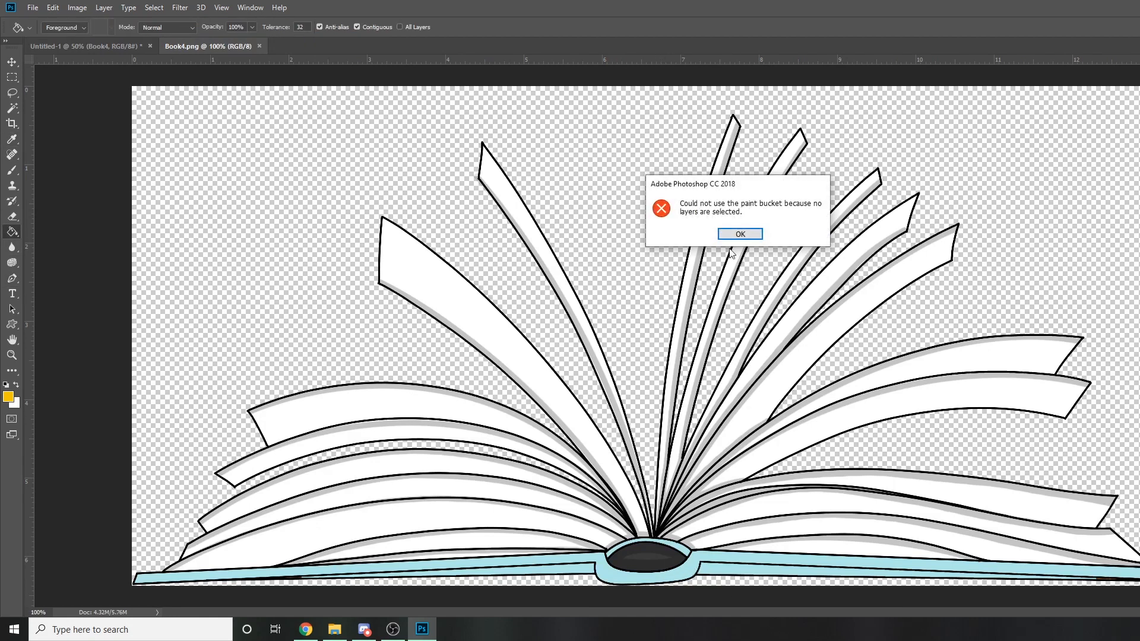
click(739, 234)
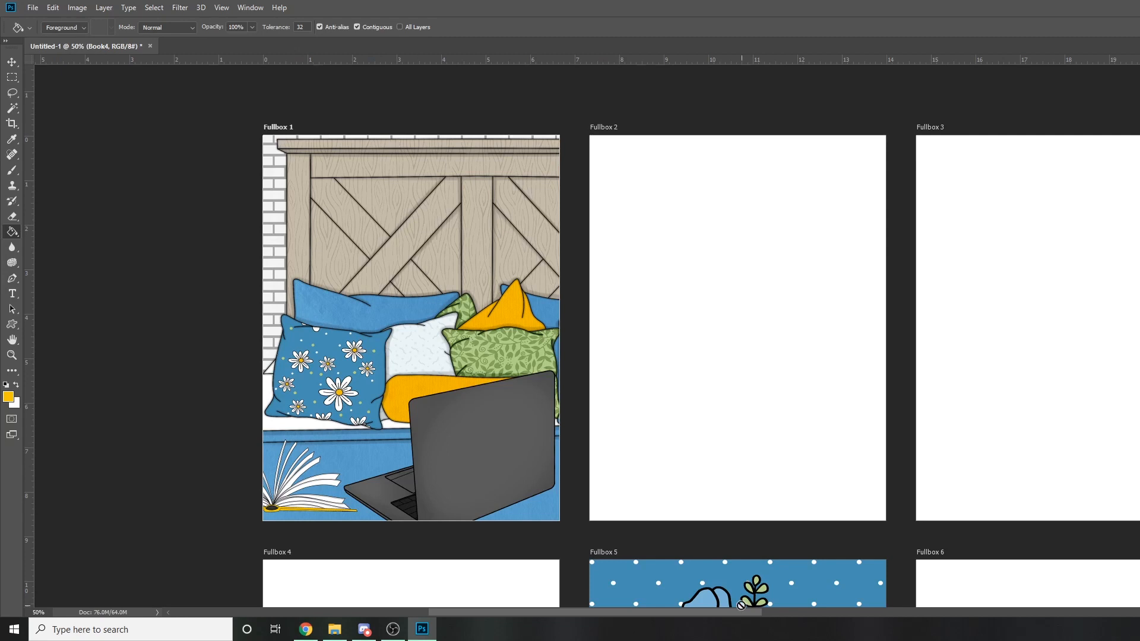
scroll(left, 3)
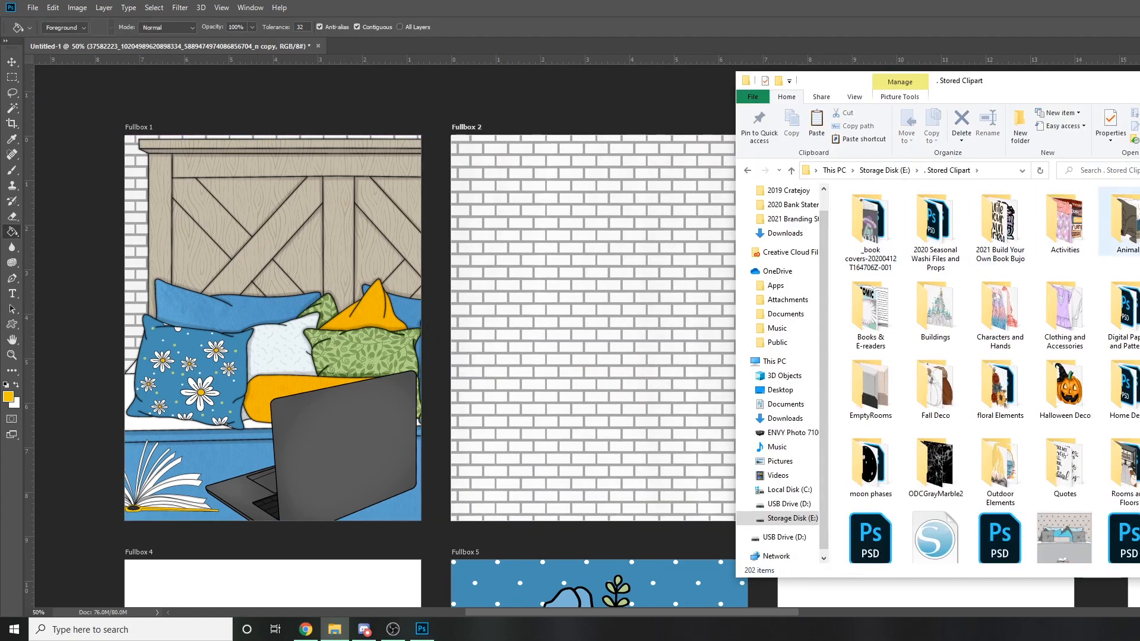
double_click(1127, 222)
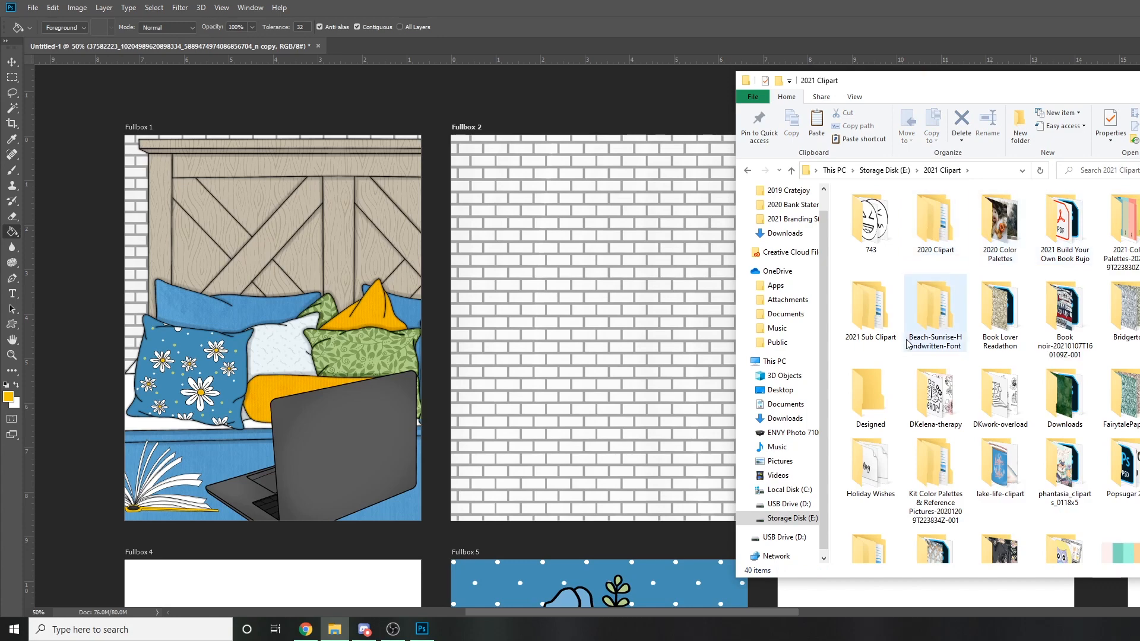
click(784, 418)
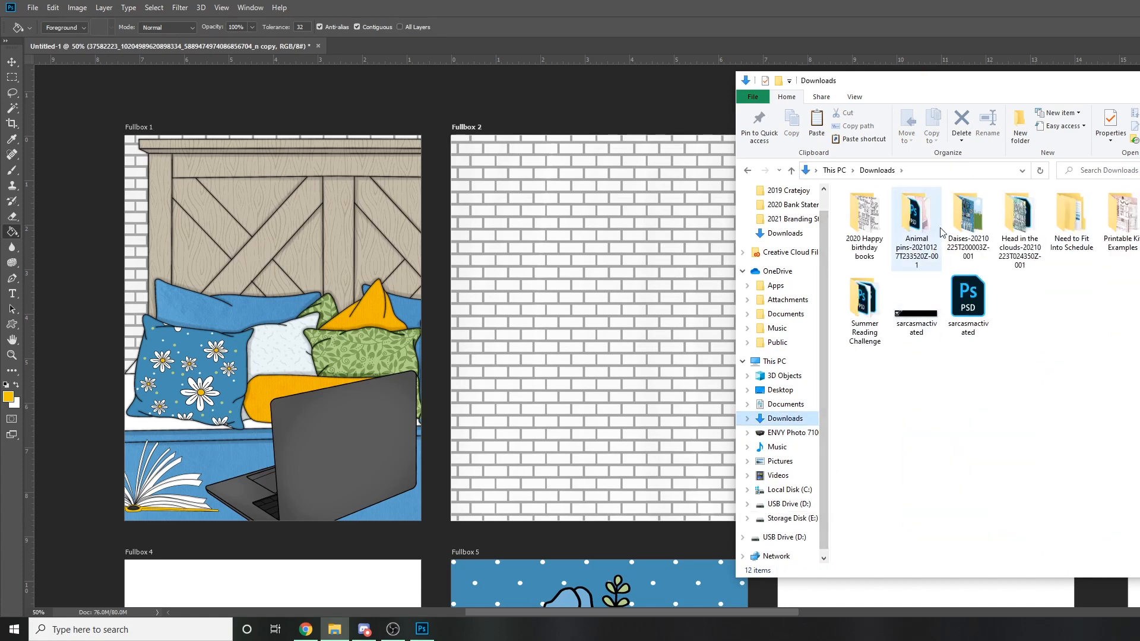
Open Book_Pattern from the 2020 Happy birthday books folder
click(32, 8)
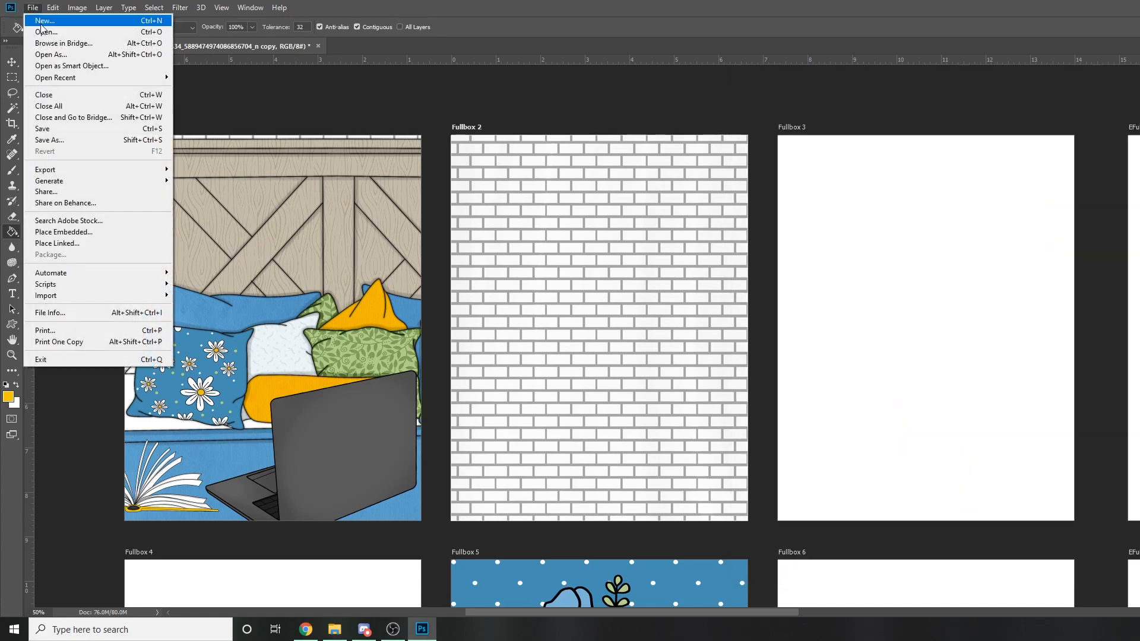
click(46, 32)
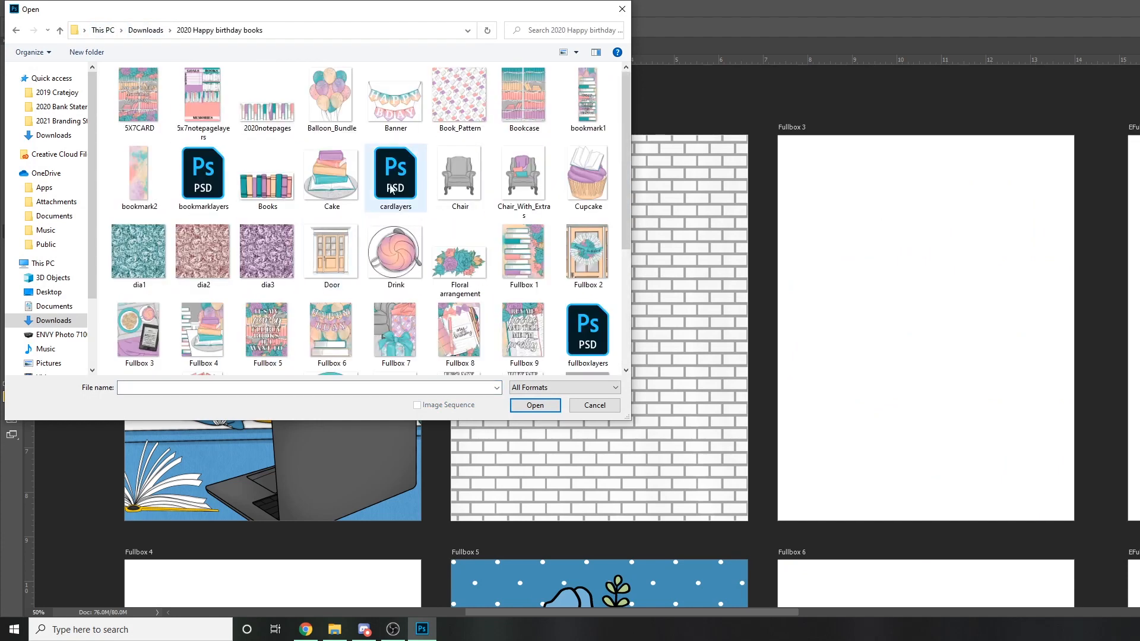
scroll(down, 3)
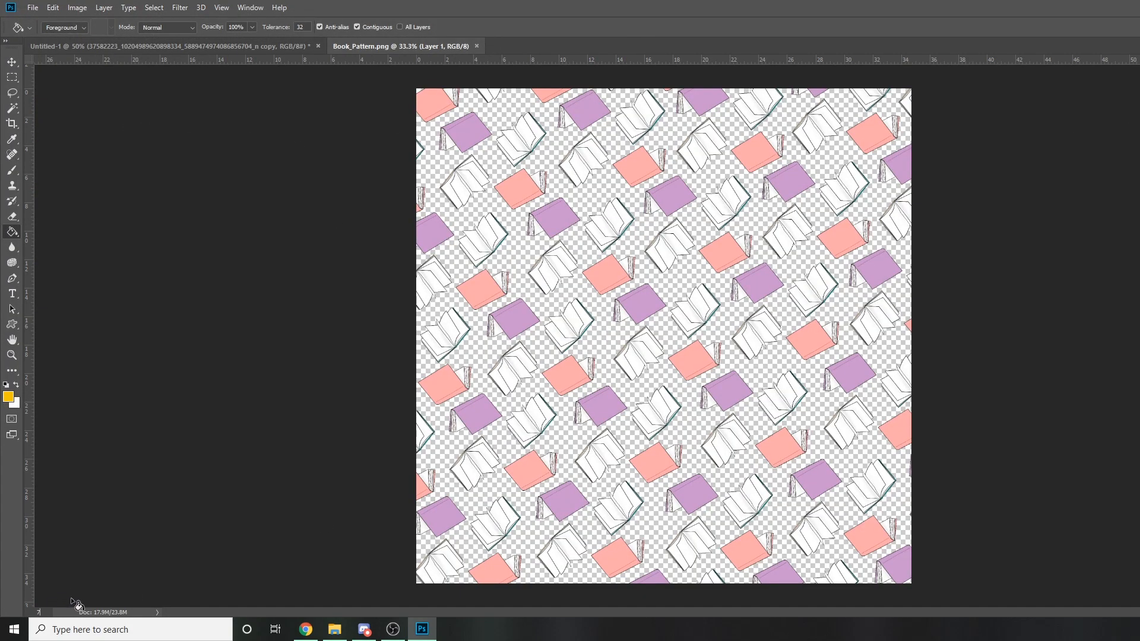
Select the pink and other cover colours via Color Range and copy each to a new layer
click(153, 8)
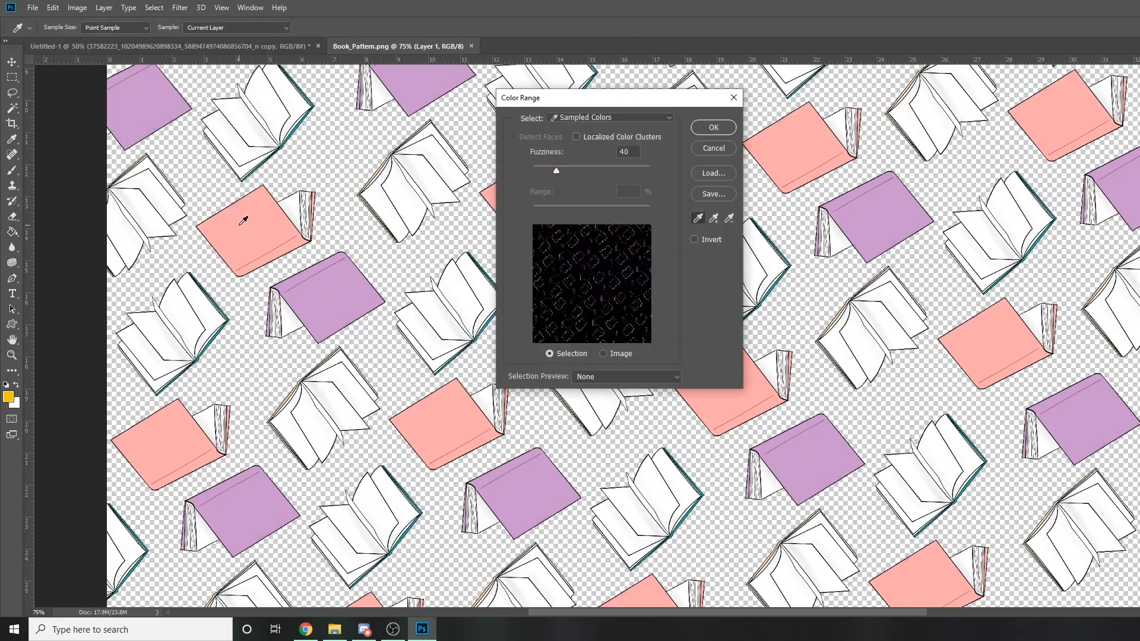
click(711, 127)
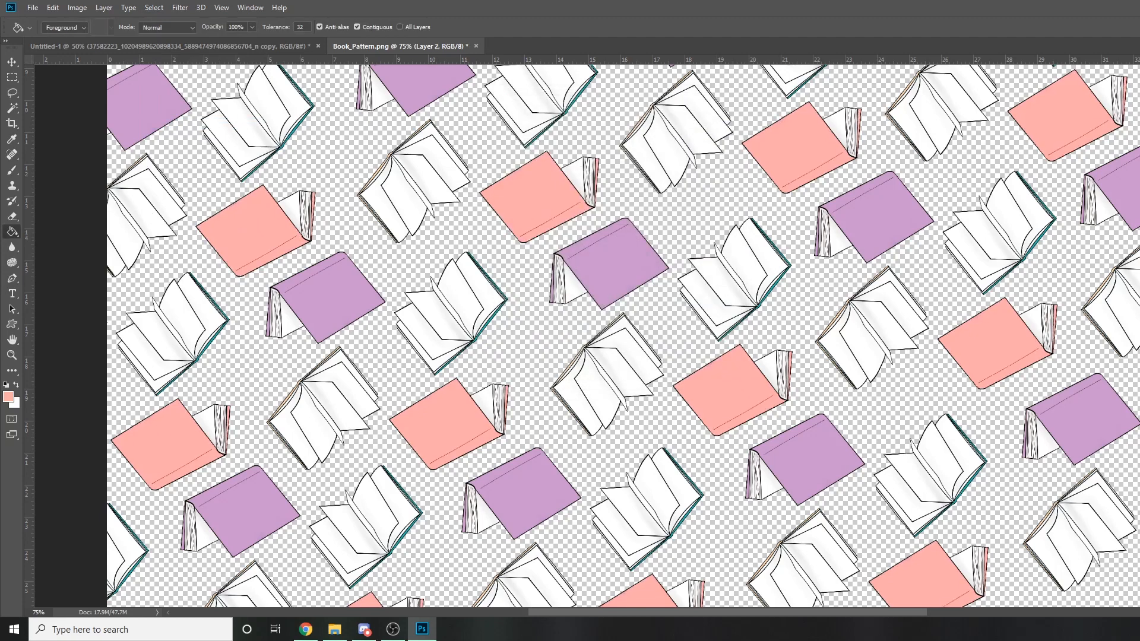
click(153, 7)
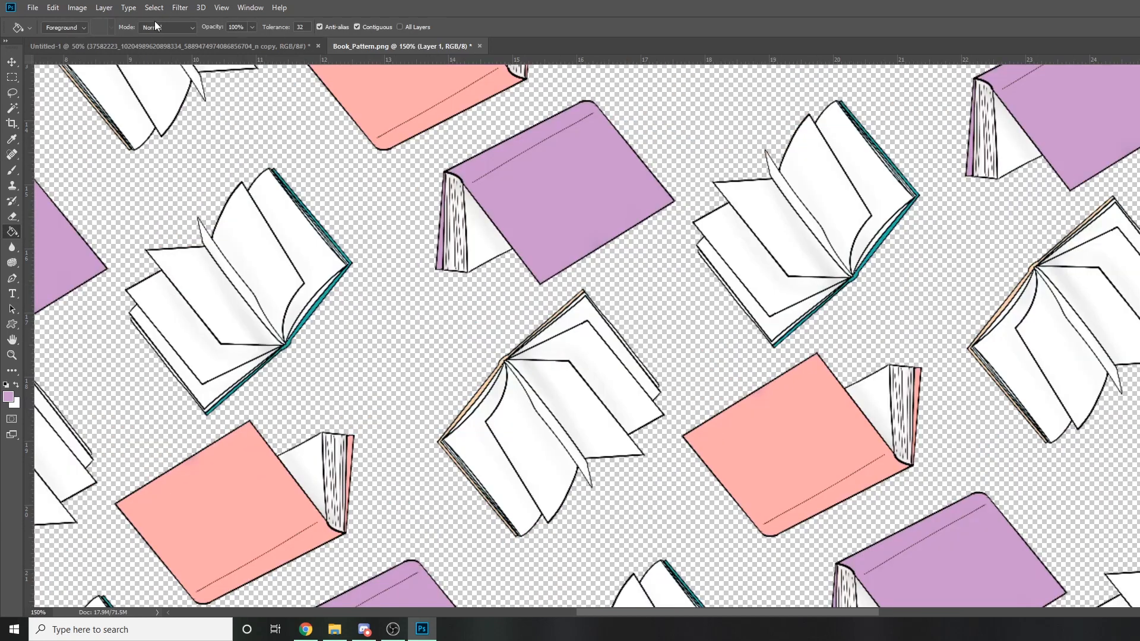
click(154, 7)
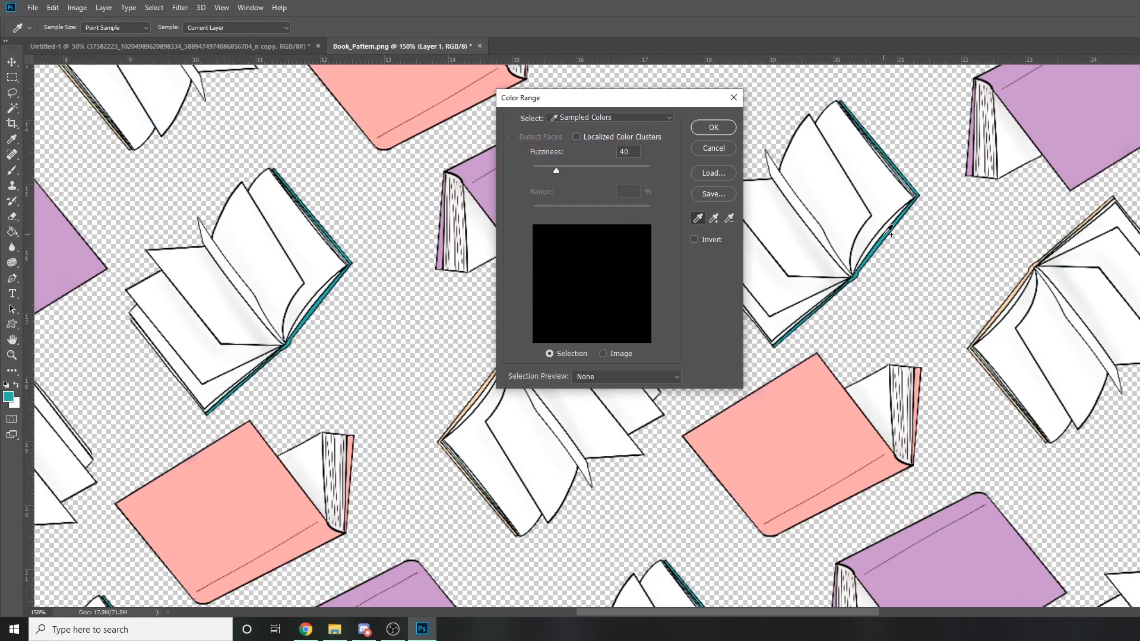
click(711, 126)
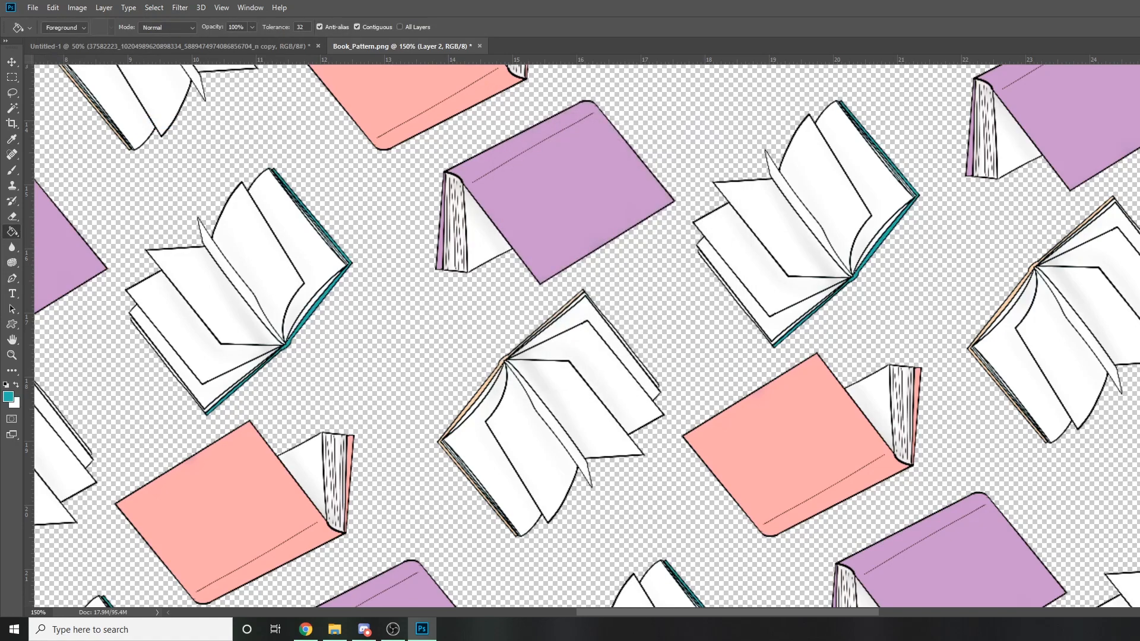
click(128, 7)
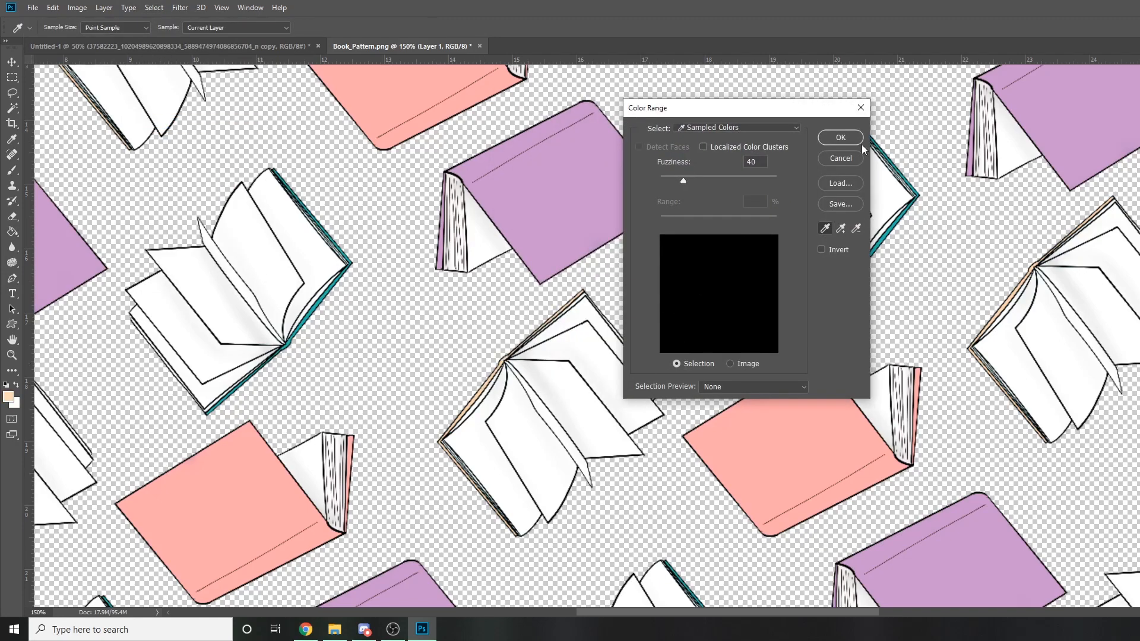
click(841, 137)
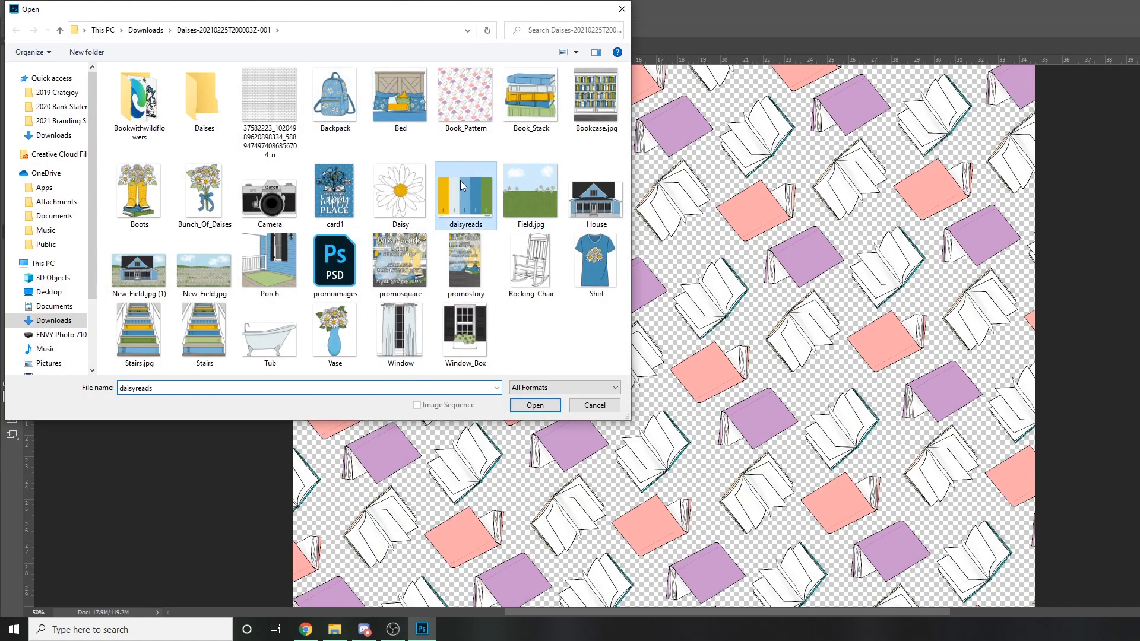
Apply yellow and blue daisyreads Color Overlays to the cover layers and save as PSD
click(535, 405)
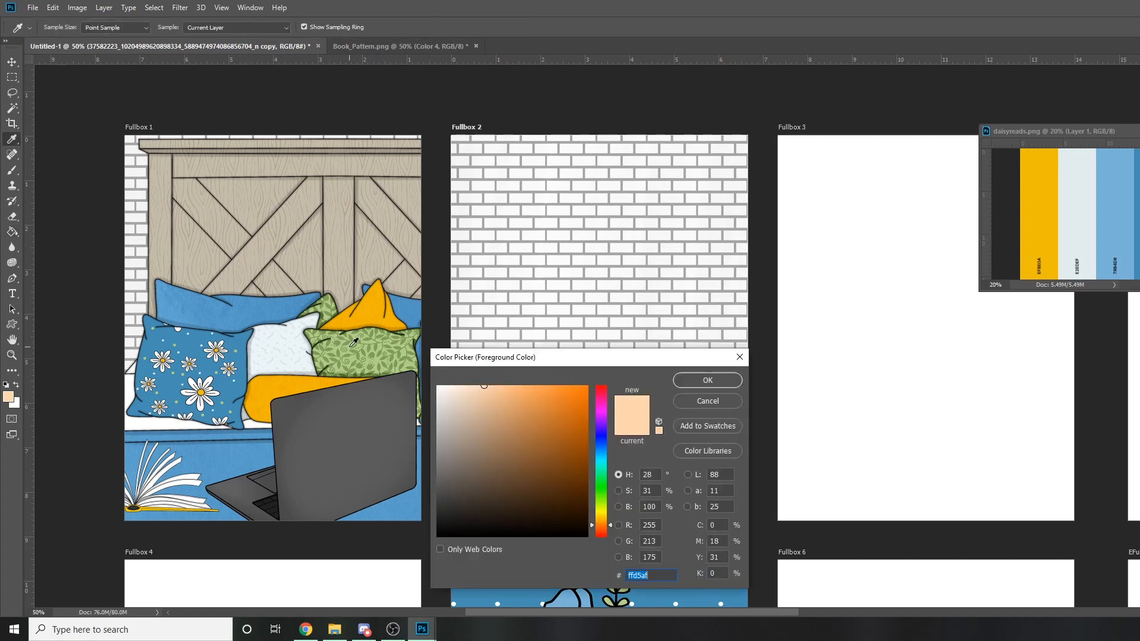
click(706, 380)
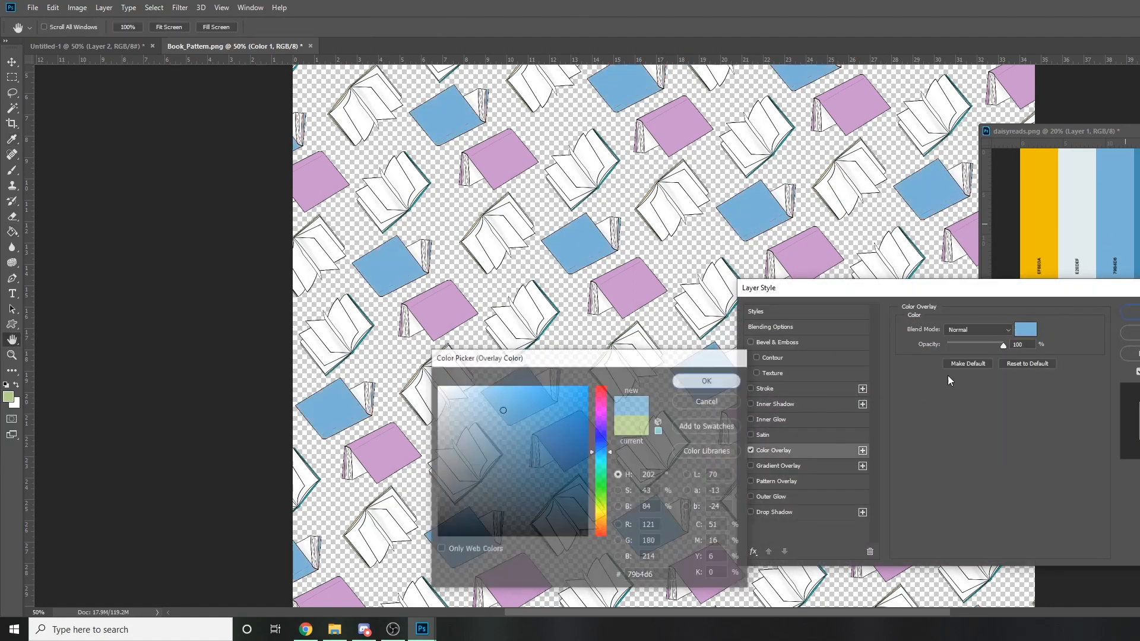
click(704, 381)
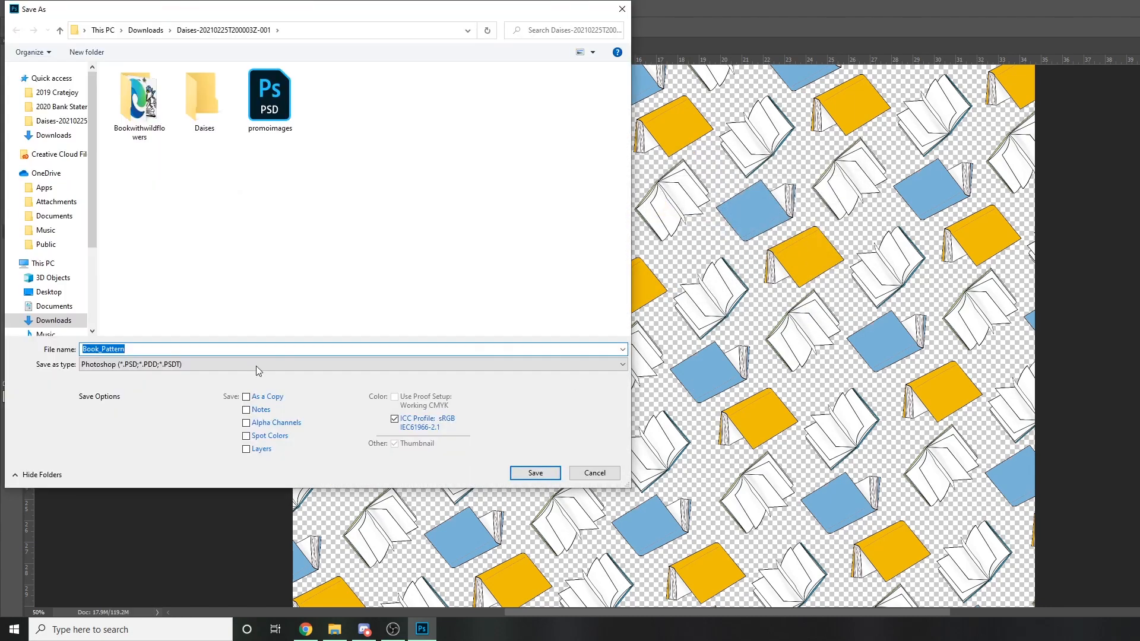
click(534, 473)
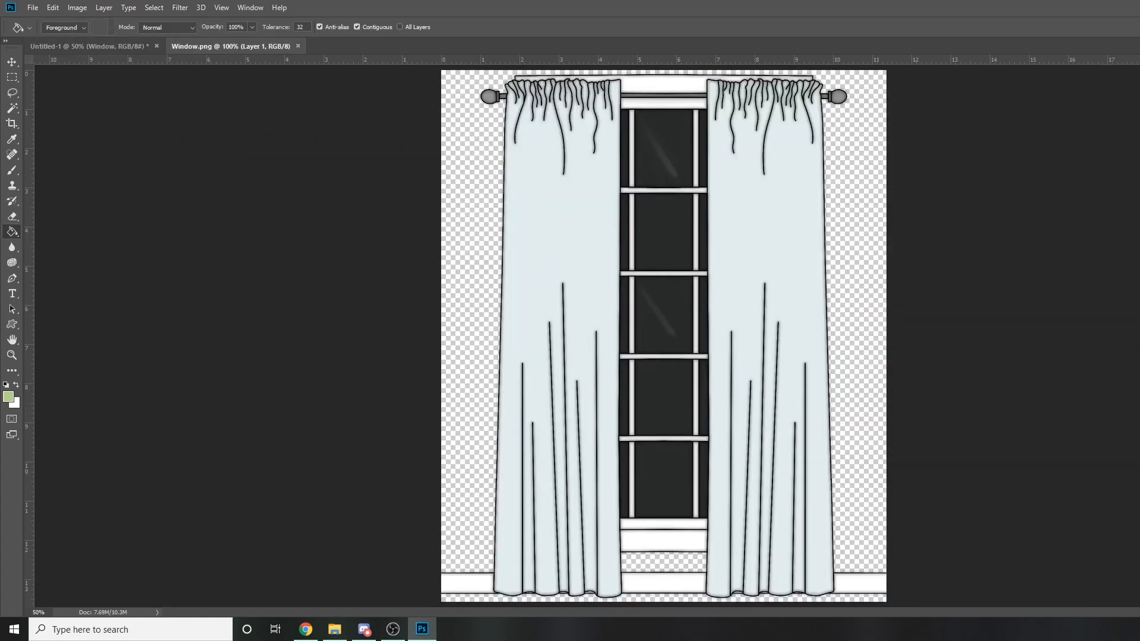
Select the window image's areas with Select > Color Range
click(154, 7)
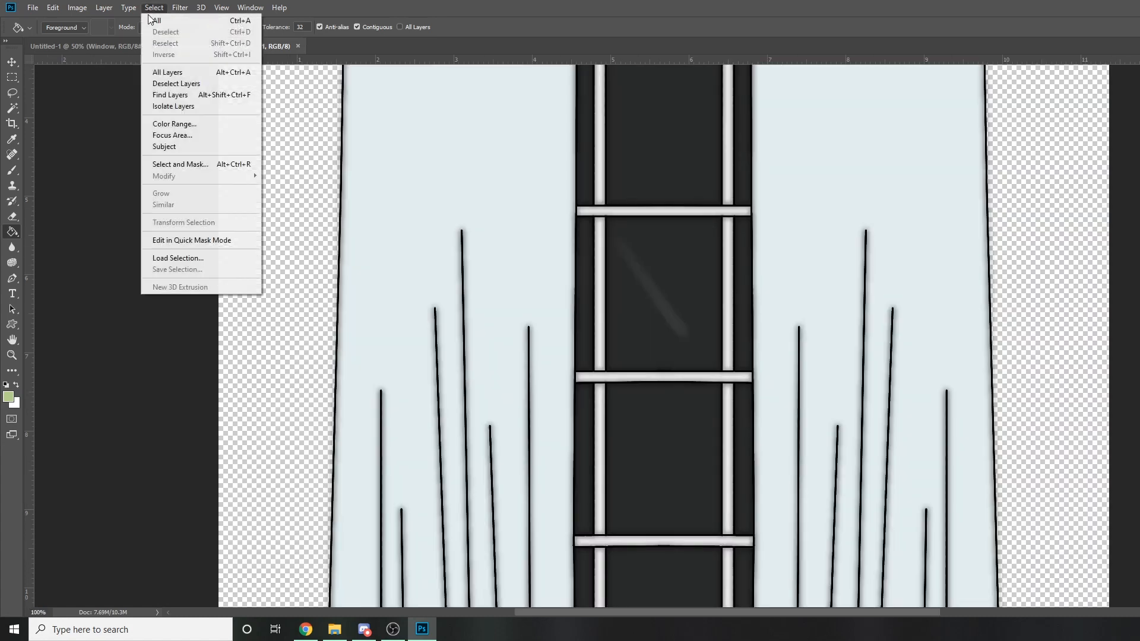
click(175, 124)
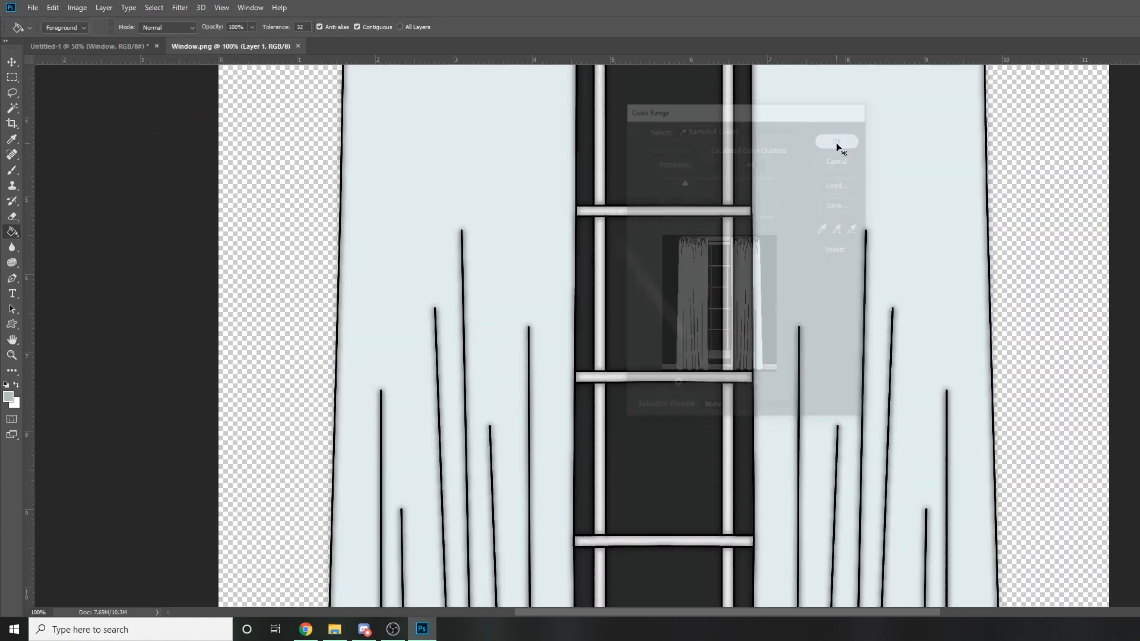
click(836, 141)
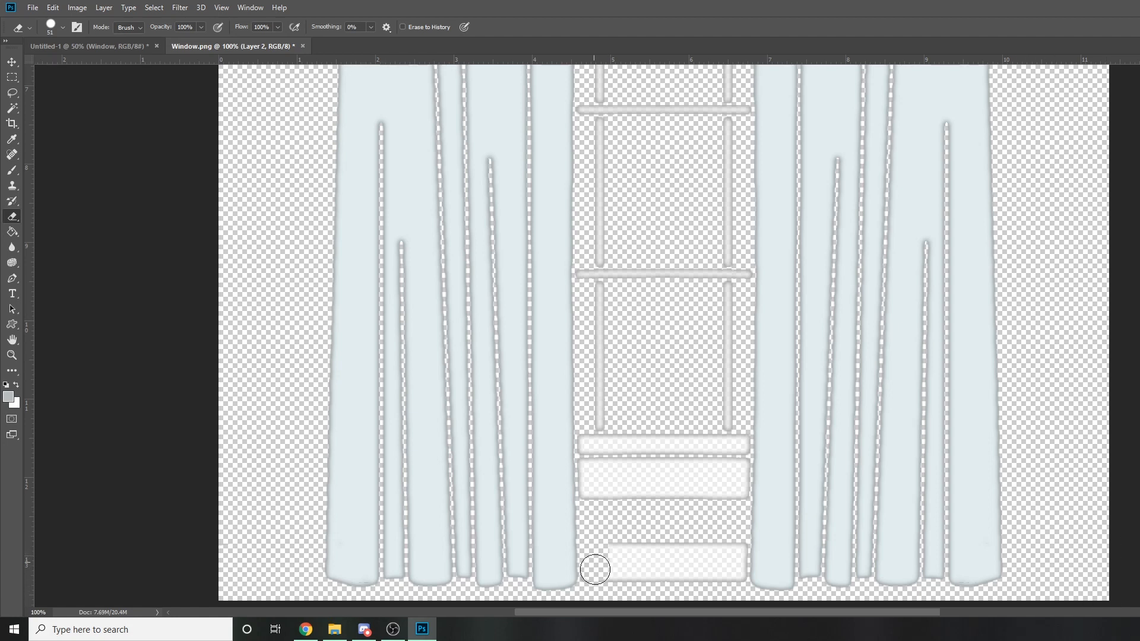
Erase the window sill pieces and frame bars between the two curtains
drag(595, 569, 729, 546)
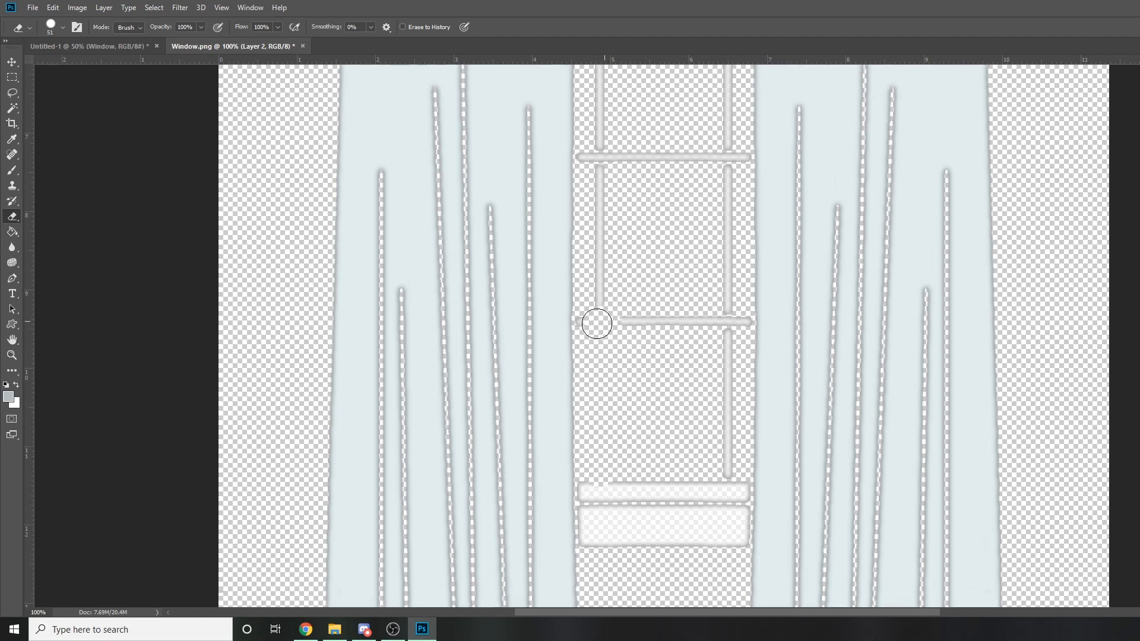
drag(596, 324, 732, 156)
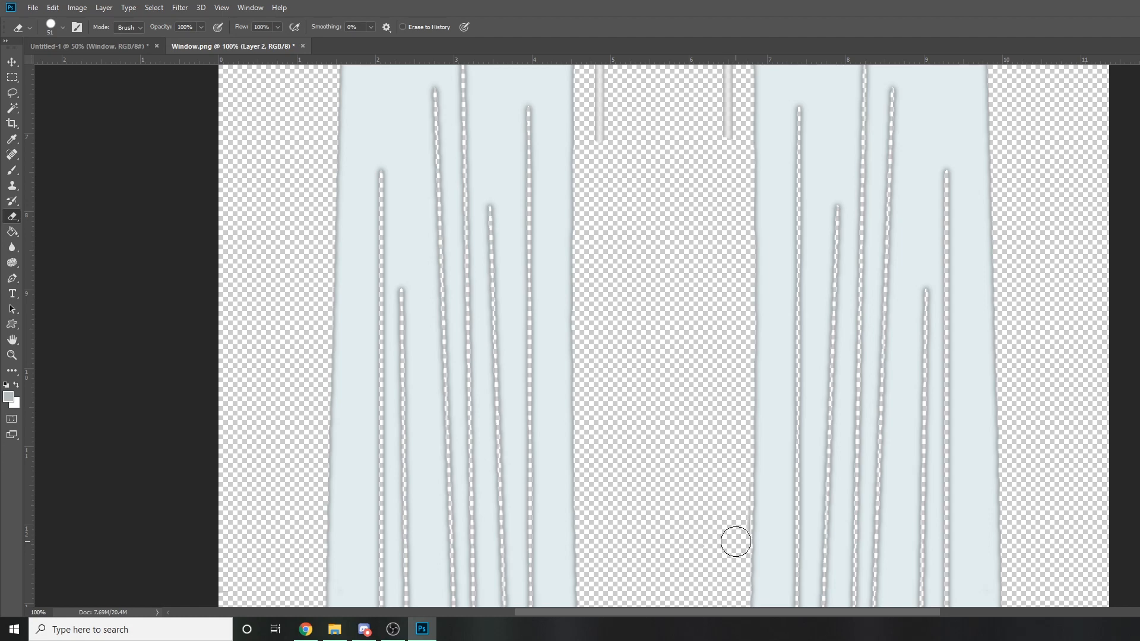
mouse_move(728, 541)
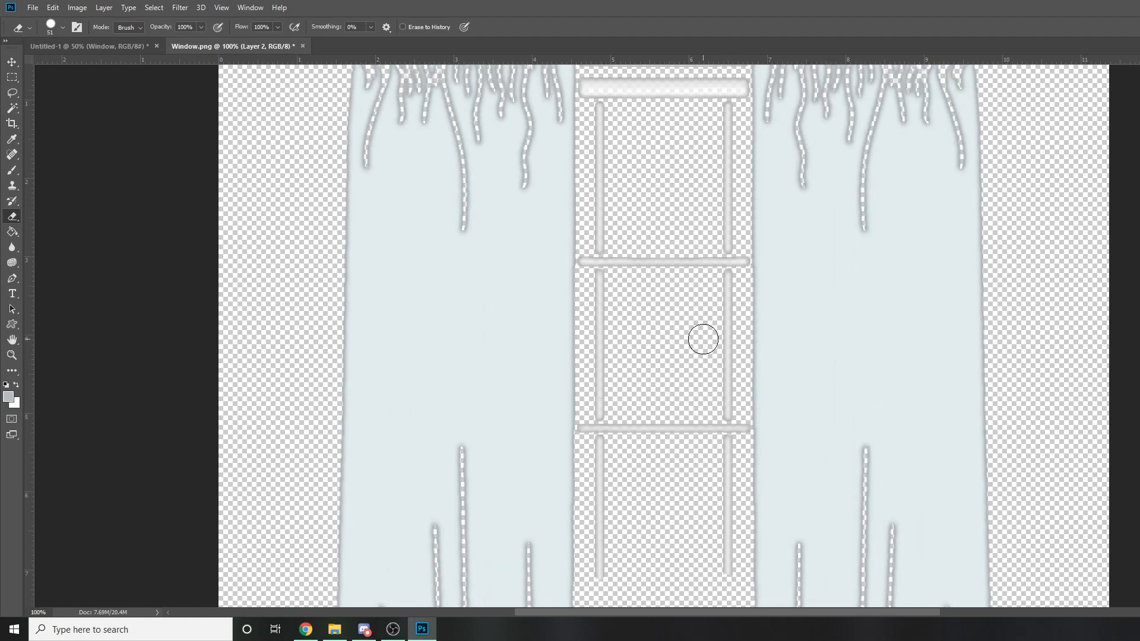
drag(703, 339, 736, 87)
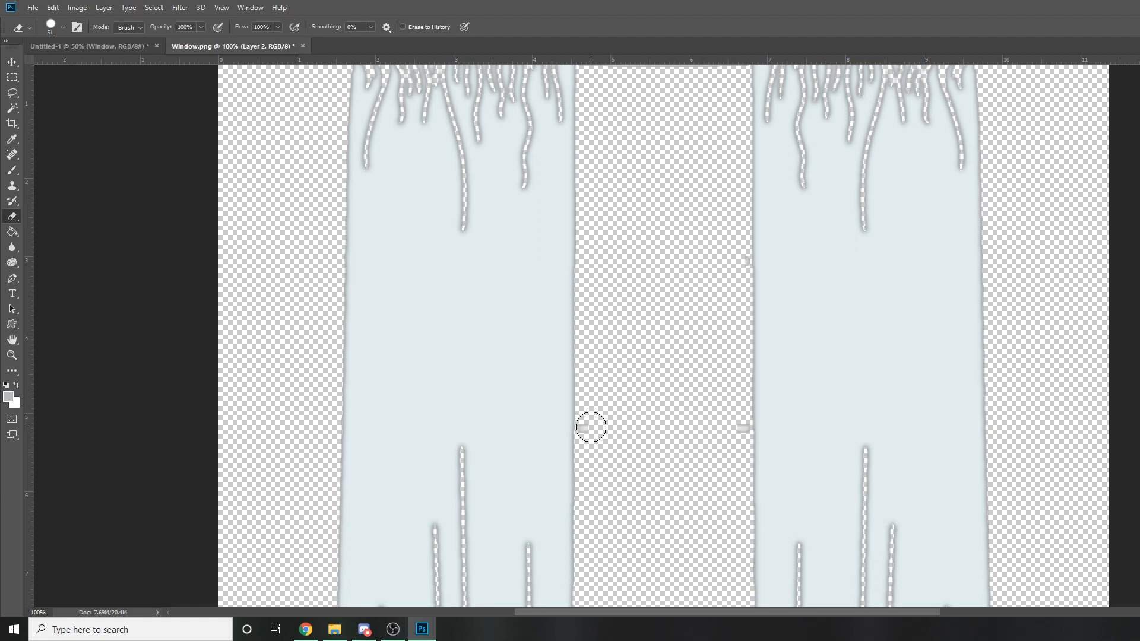
mouse_move(114, 78)
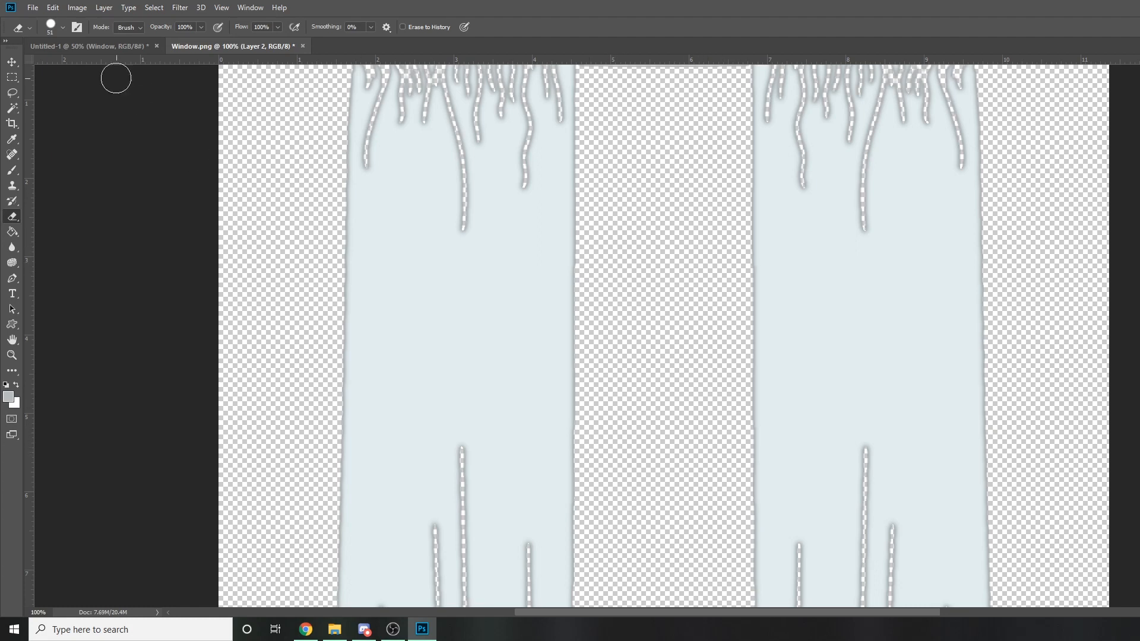
click(386, 46)
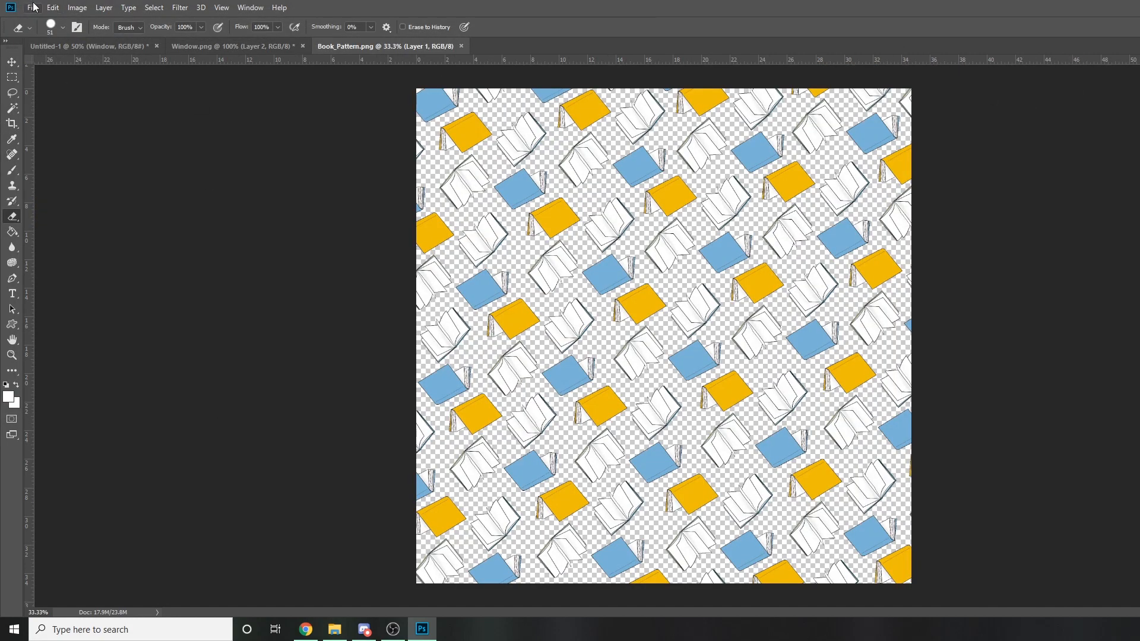
Fill Book_Pattern's transparent gaps light blue and select the entire pattern
click(32, 7)
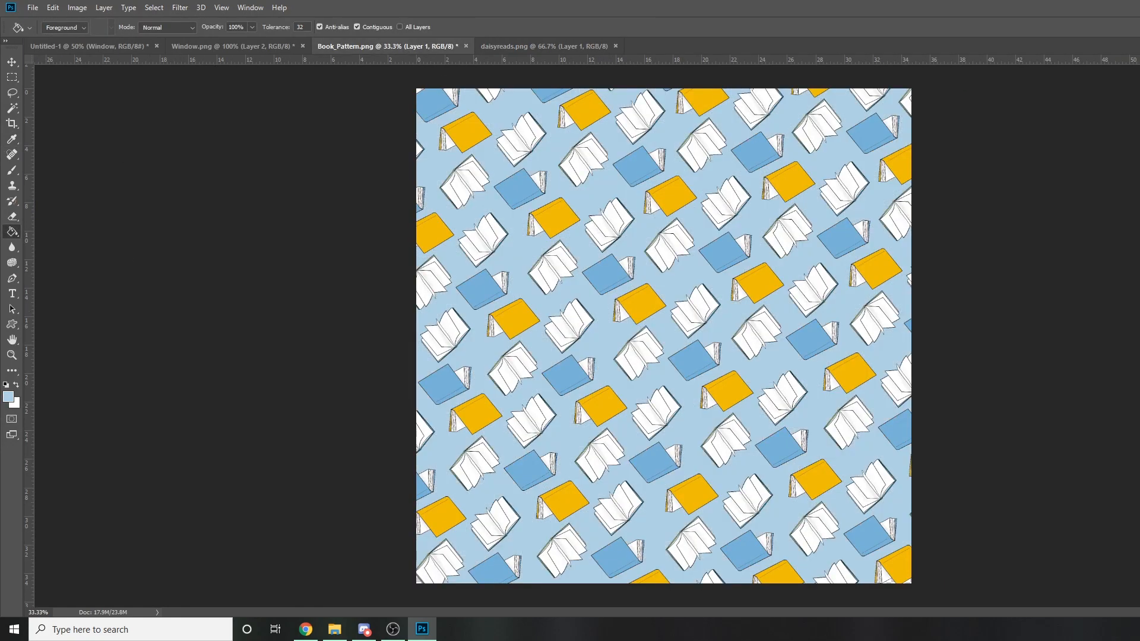
click(52, 7)
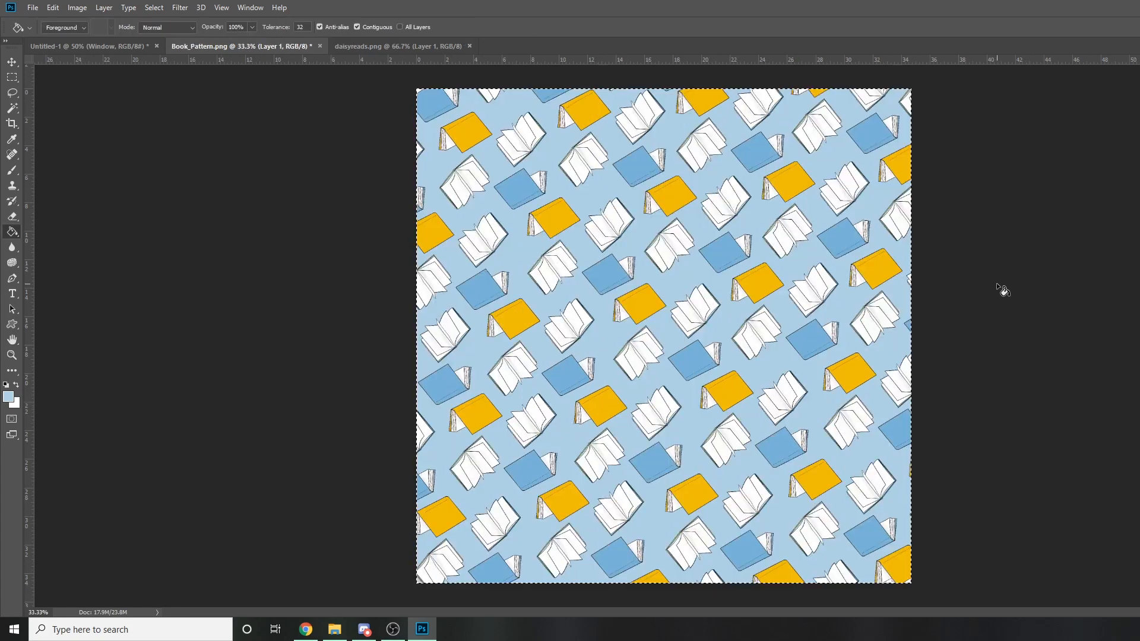
click(542, 46)
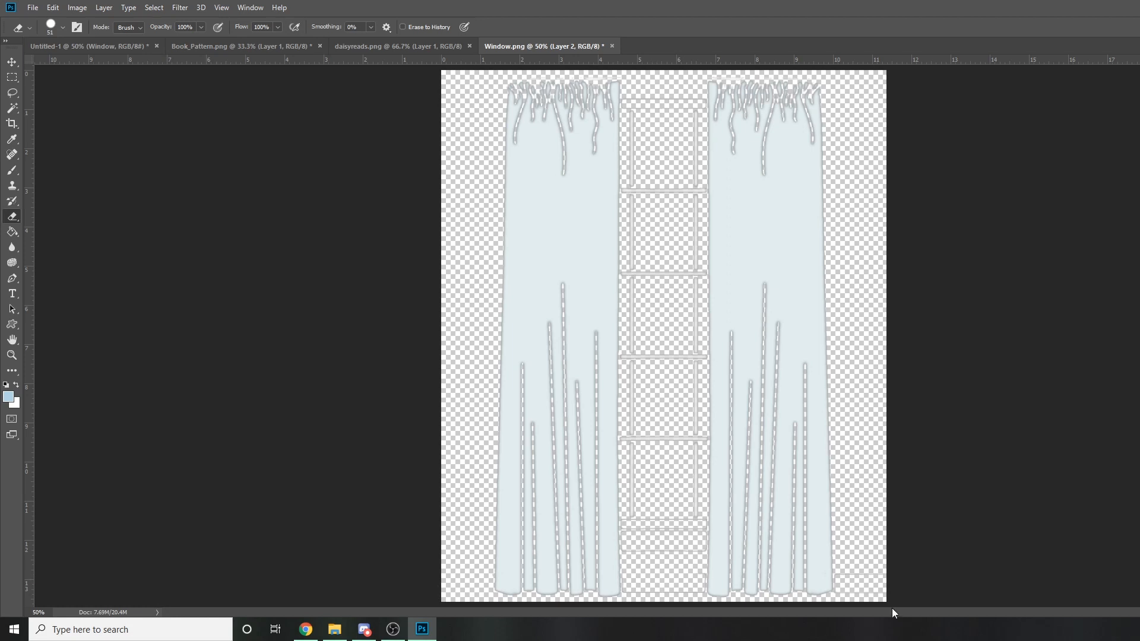
mouse_move(631, 84)
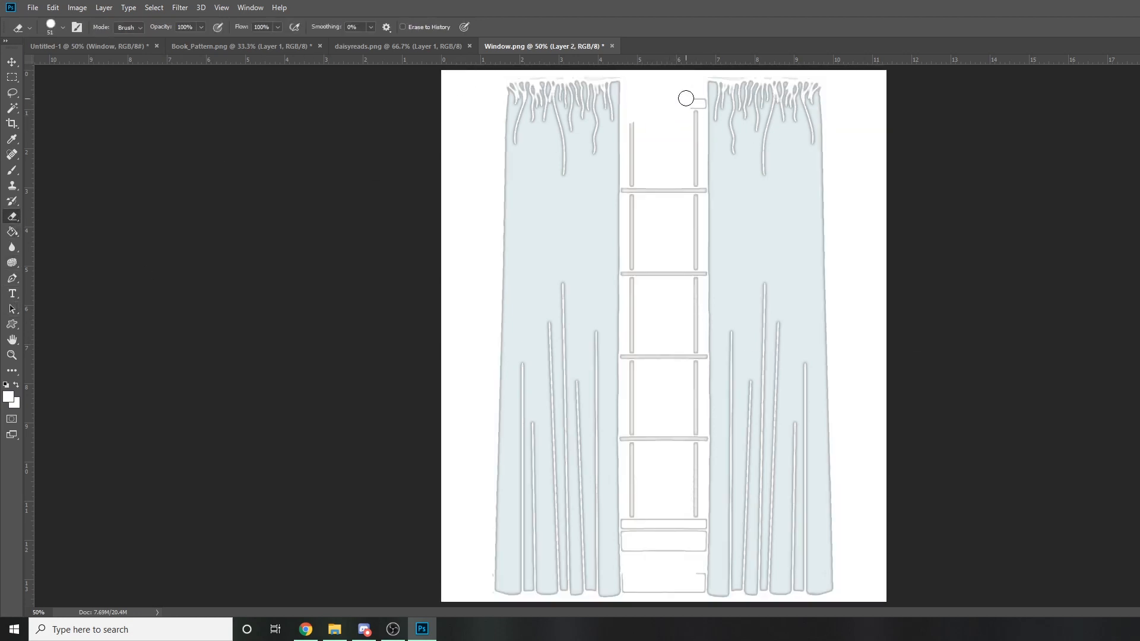
Erase the leftover frame bars and select the curtain area for the pattern
drag(686, 98, 631, 191)
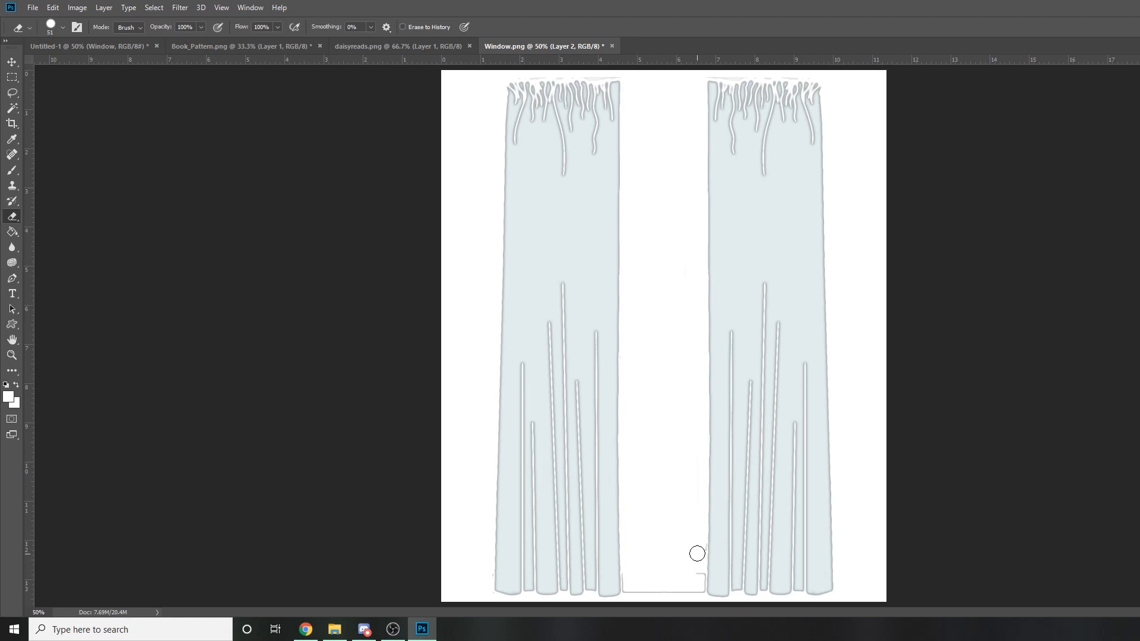
mouse_move(683, 532)
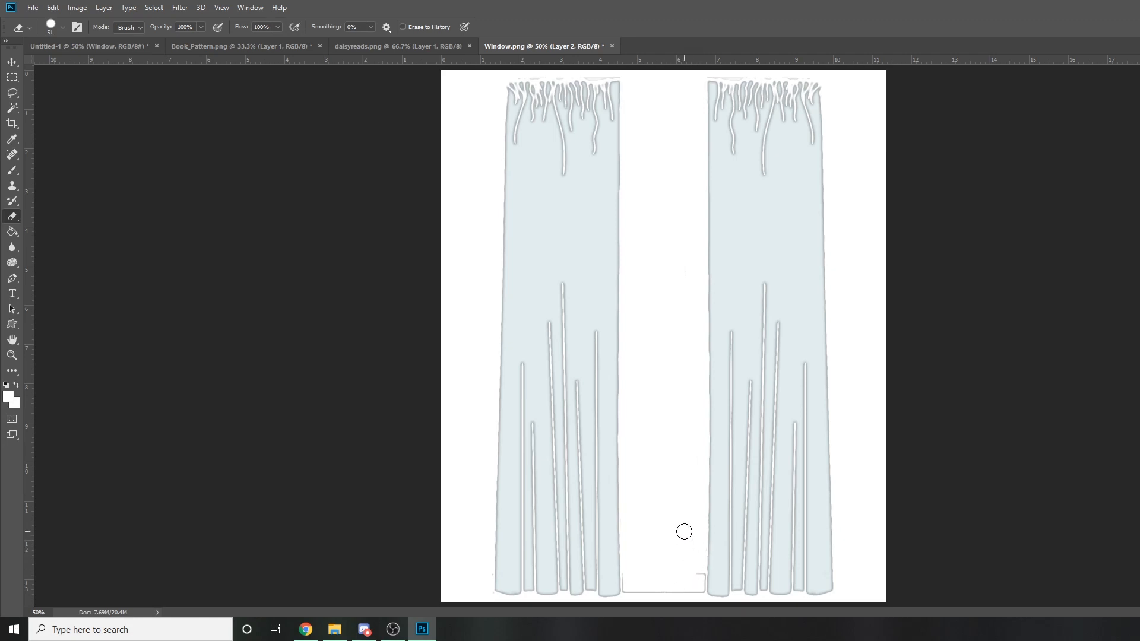
mouse_move(633, 572)
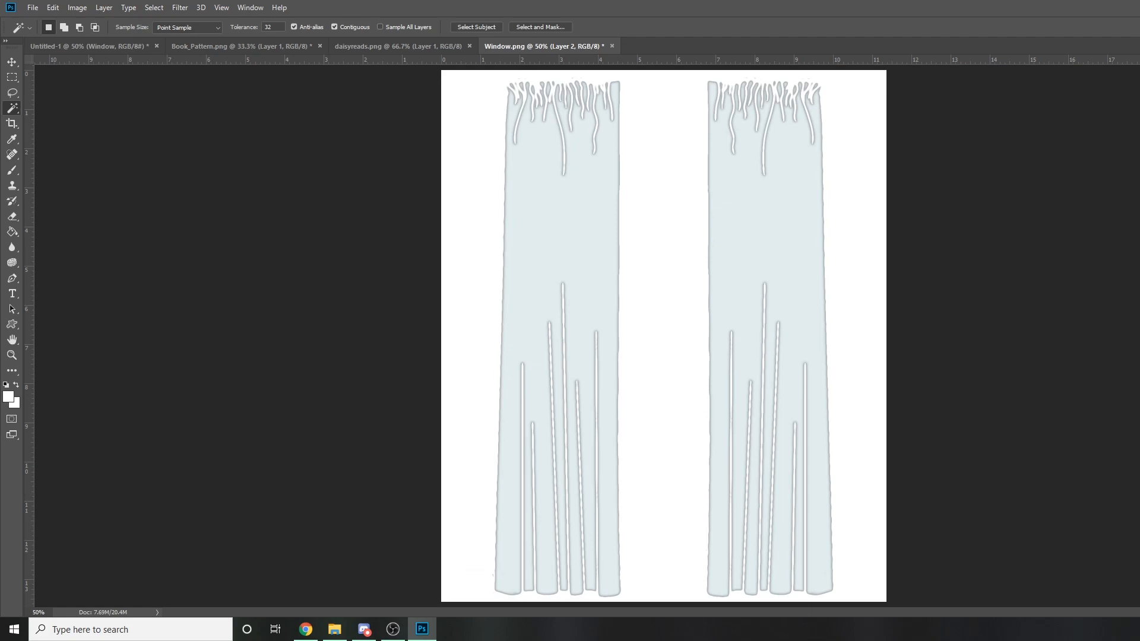
click(1057, 431)
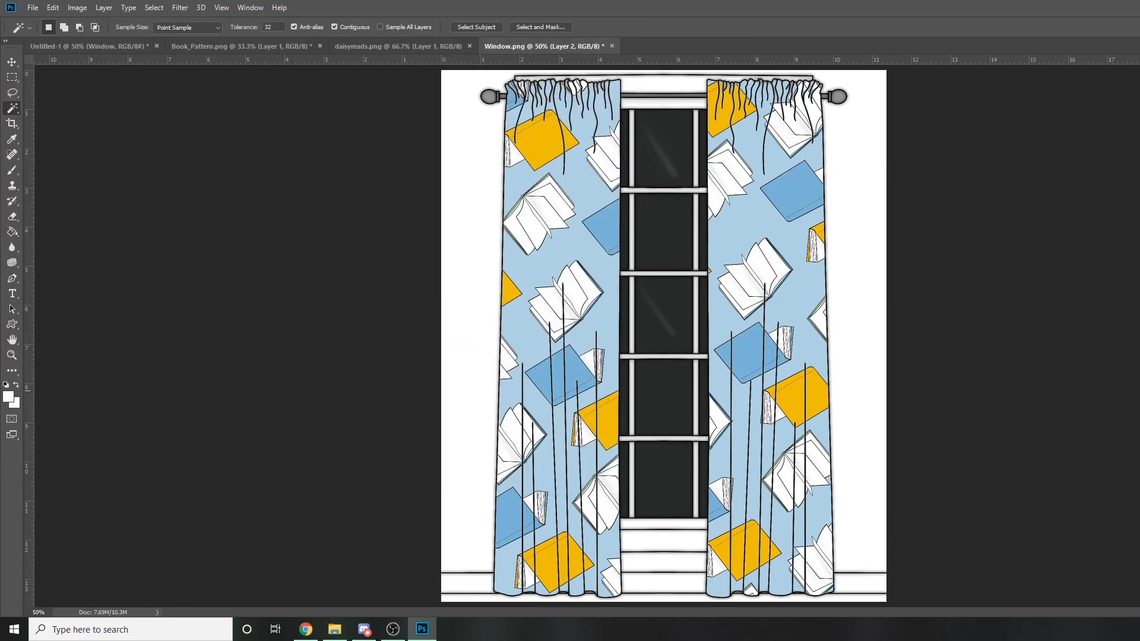
Place the book-patterned curtain window into Fullbox 2 of the artboard document
click(11, 63)
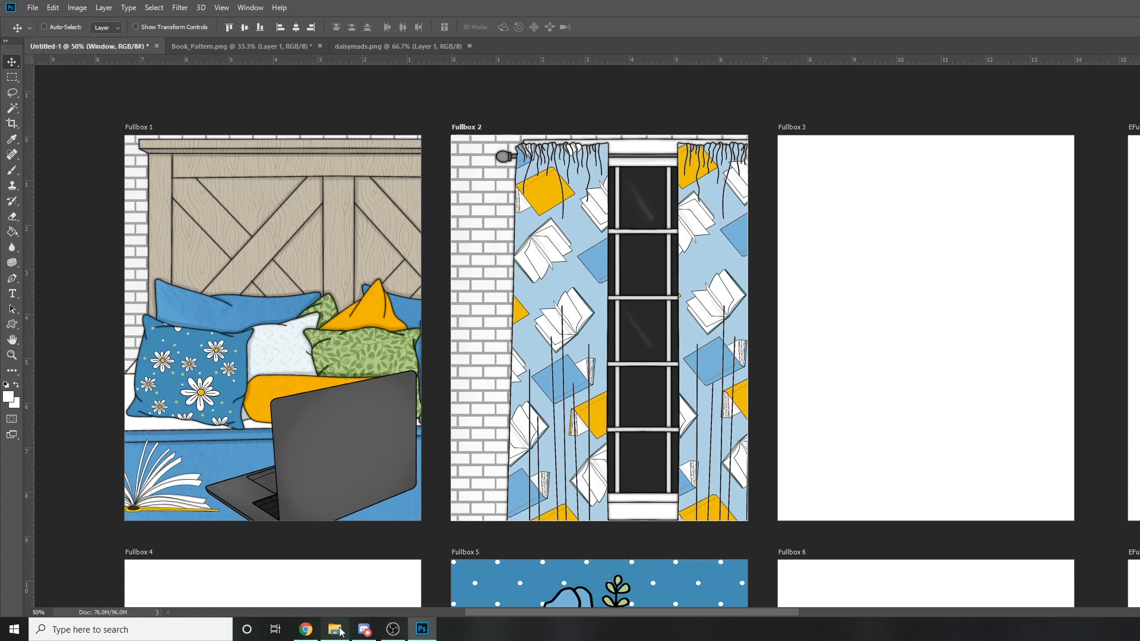
Place Bookcase.jpg in Fullbox 2, add a thin white strip, and select the window panes
click(334, 629)
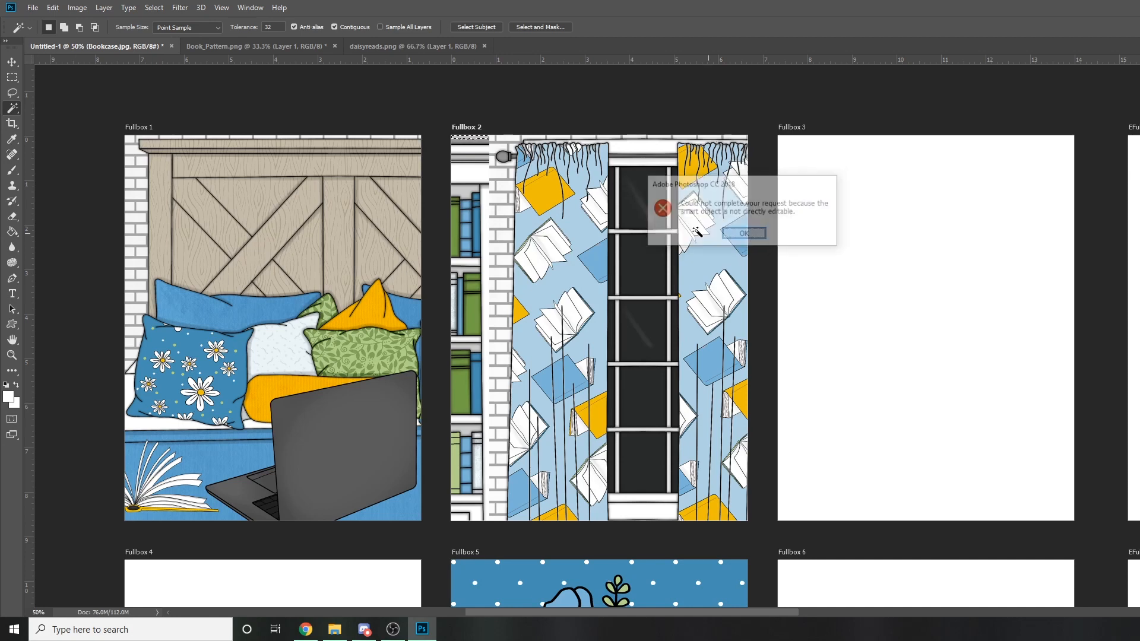
click(742, 233)
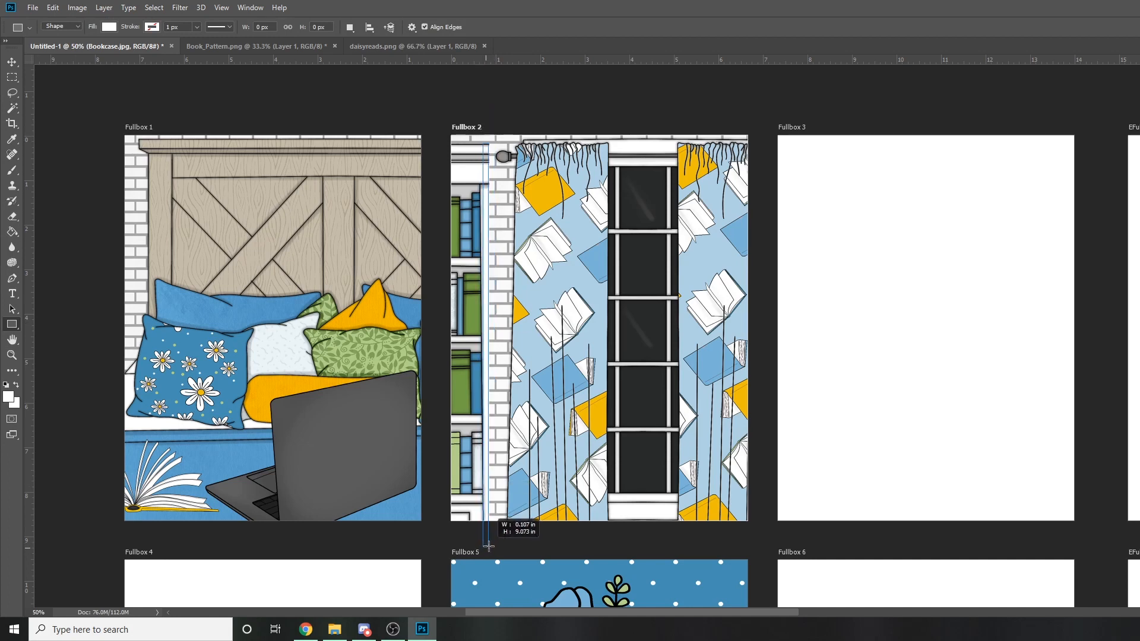
click(110, 27)
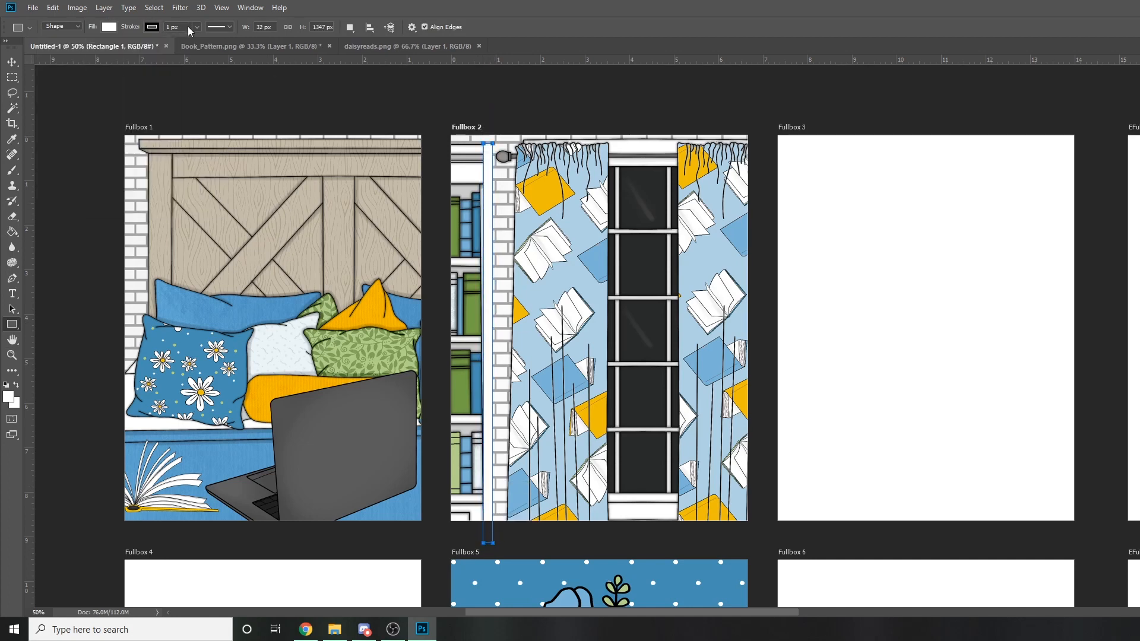
click(12, 62)
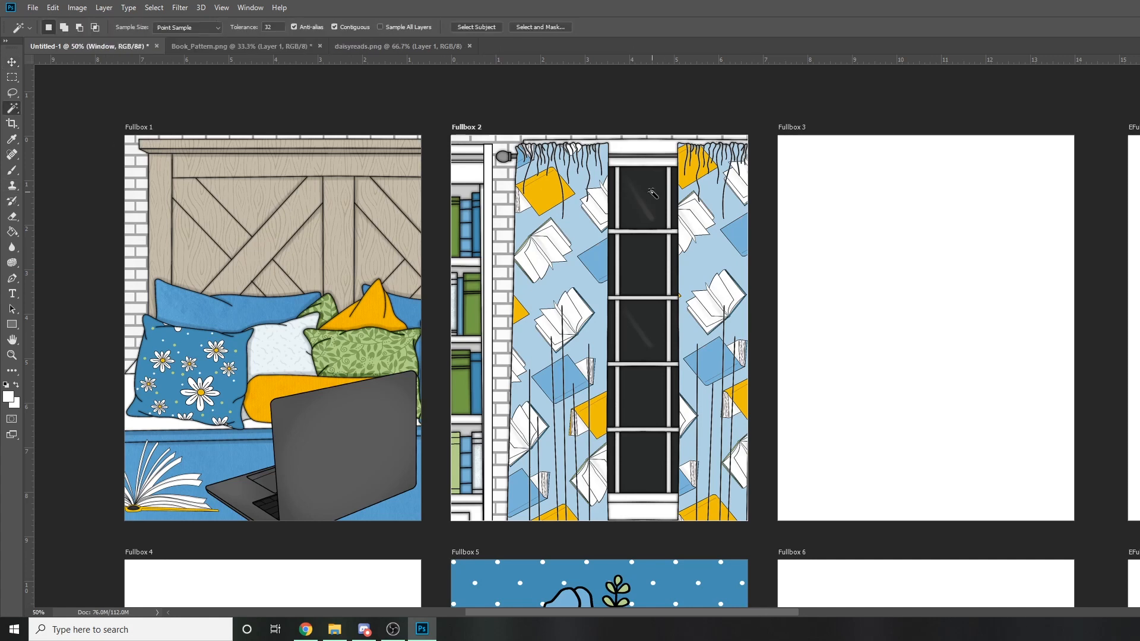
click(652, 340)
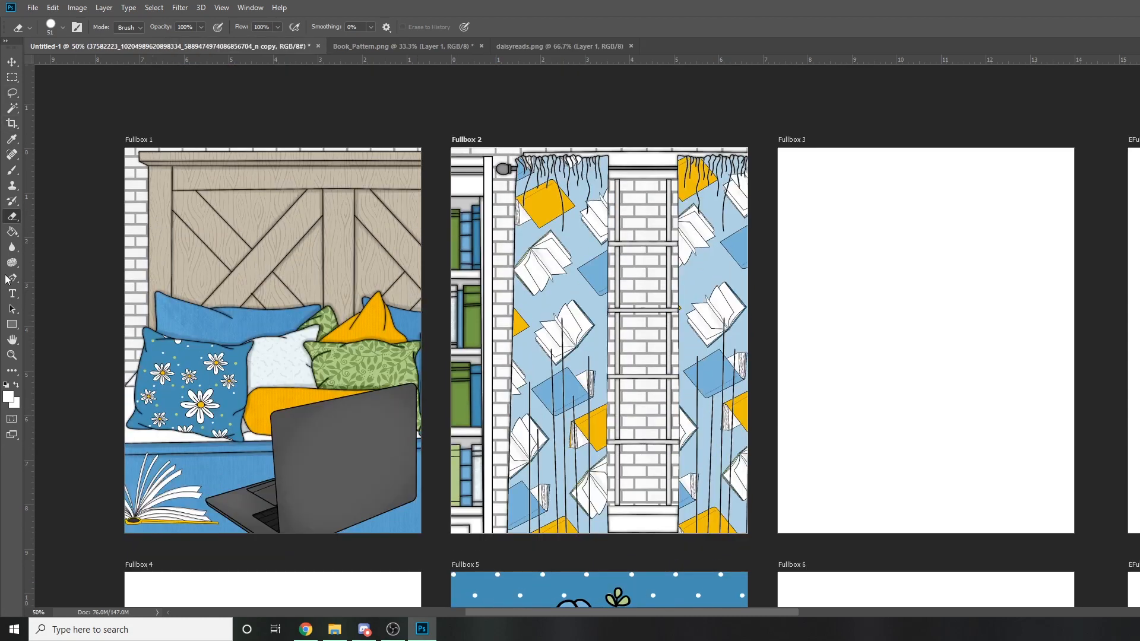
Place the sky-and-daisy scene behind the window, then bring the staircase image into Fullbox 3
click(65, 27)
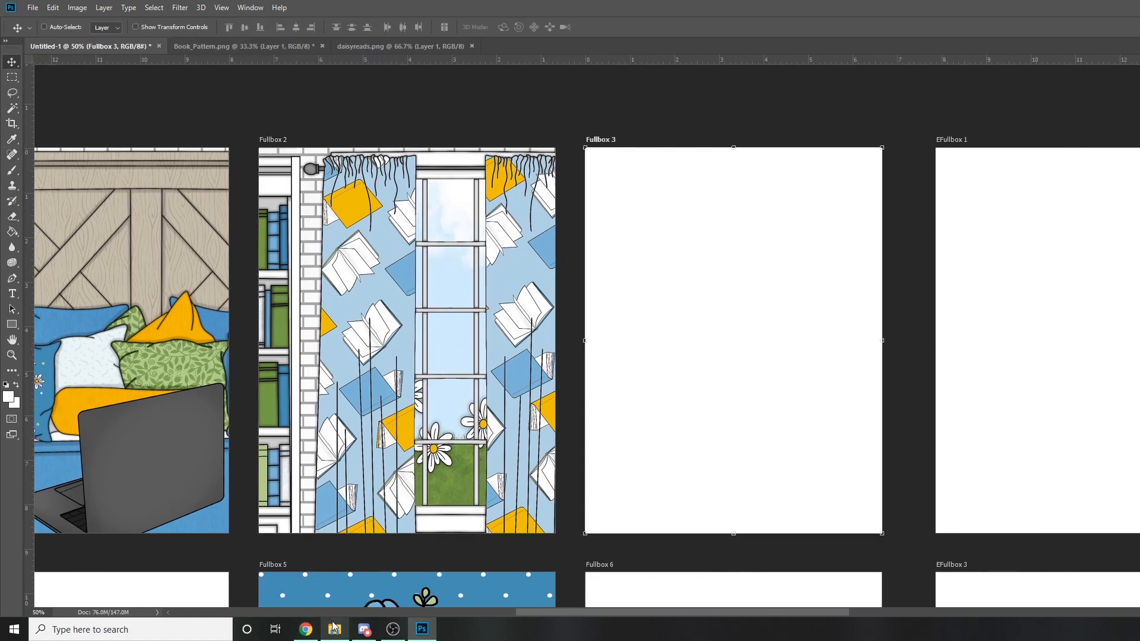
click(334, 629)
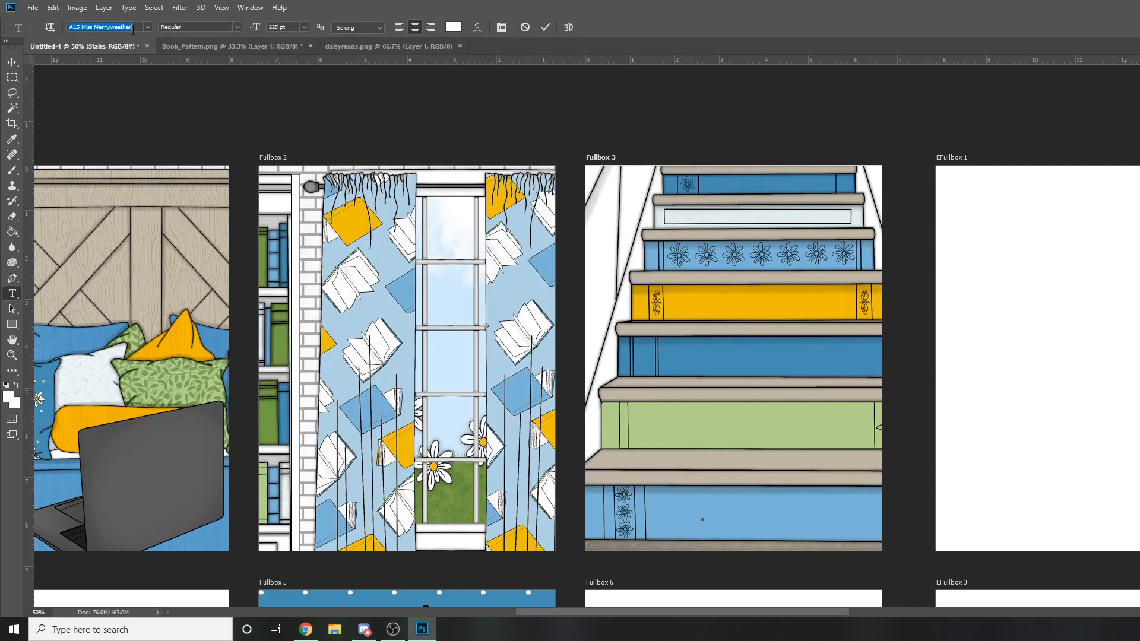
Title a stair step 'The Secret Garden' and move Peter Pan onto the blue step
text(The Se)
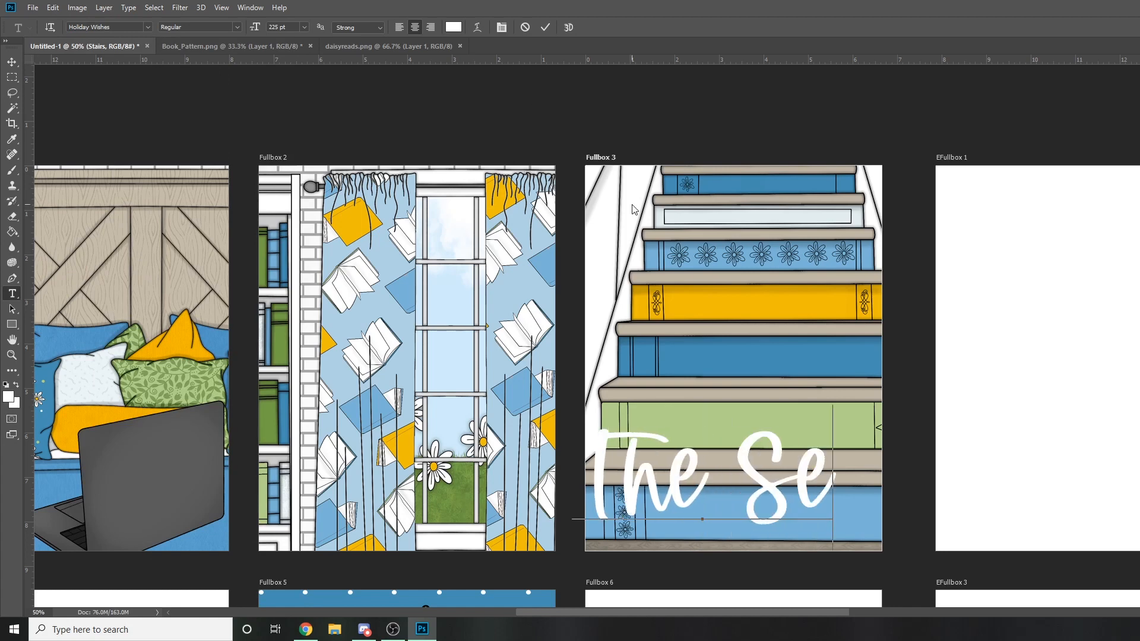
click(303, 27)
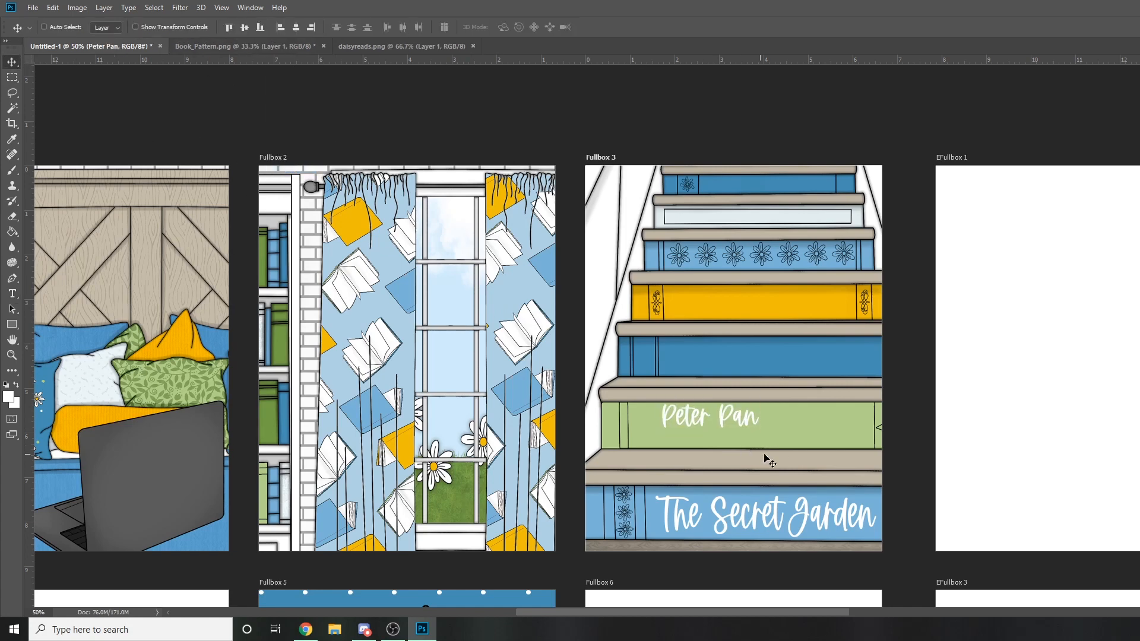
drag(709, 418, 764, 357)
text(THE GREAT GATSBY)
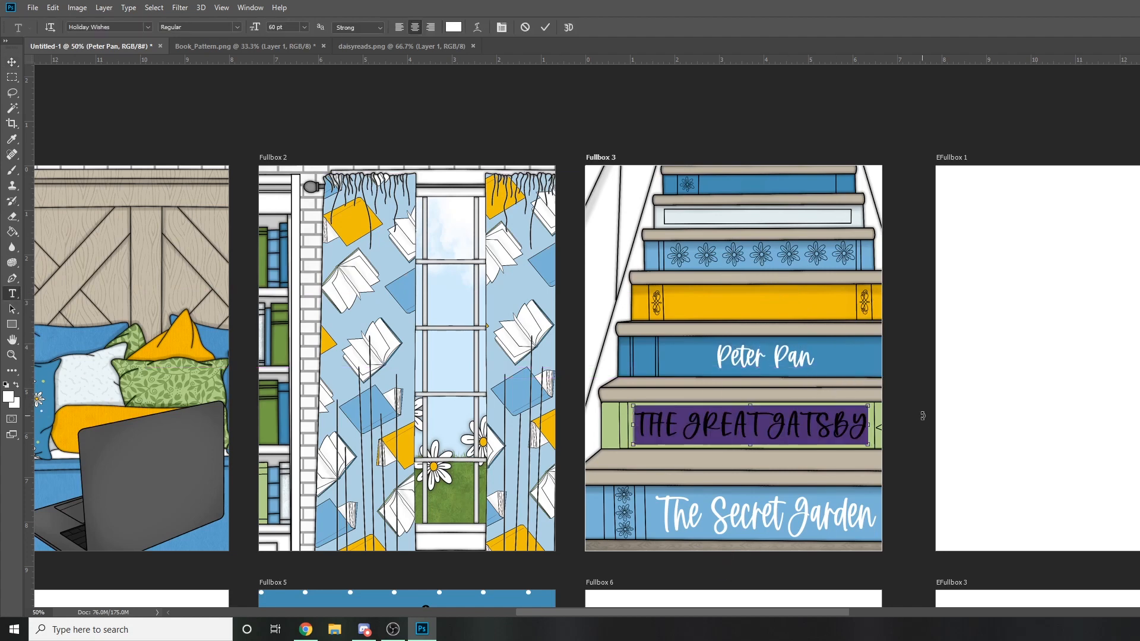
Use white Cambria text to title the green step ANNE OF GREEN GABLES
text(cambria)
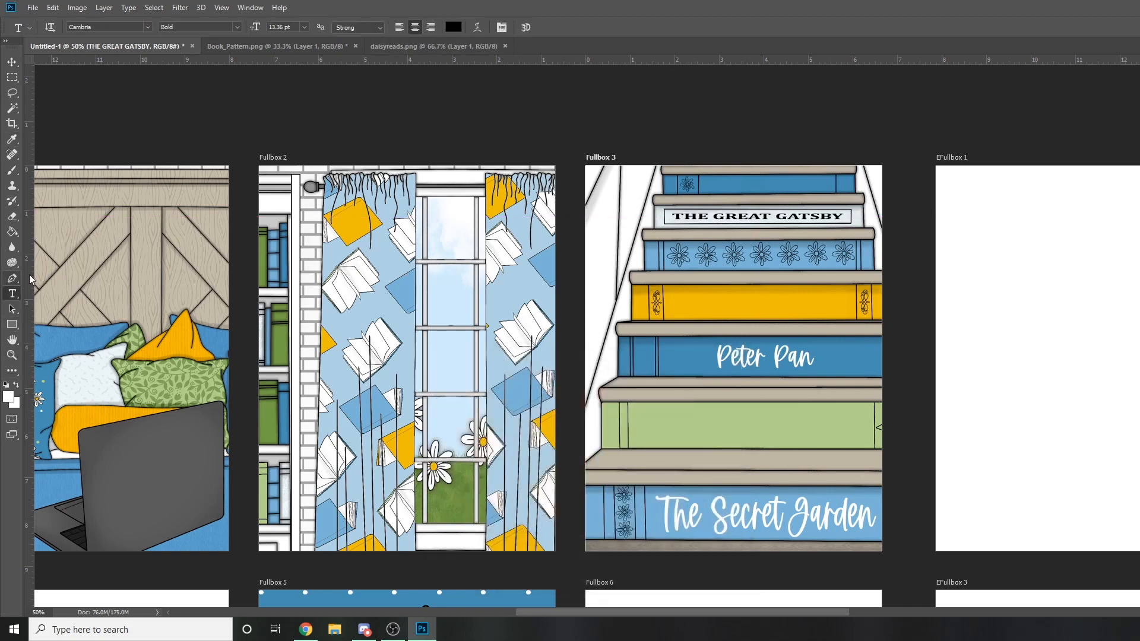
click(453, 26)
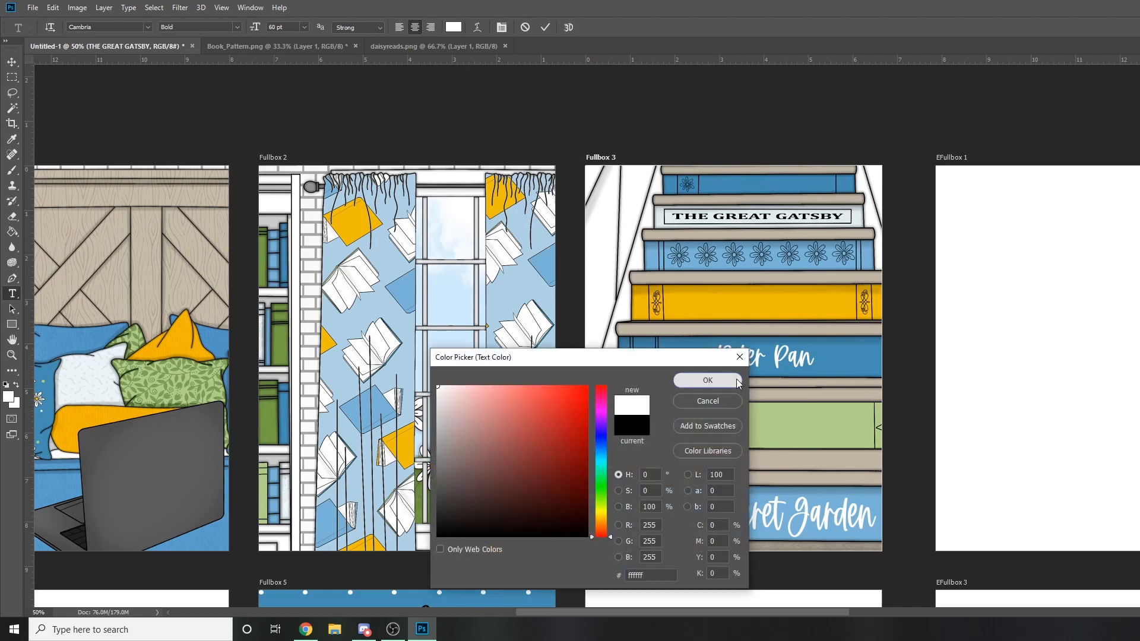
click(705, 380)
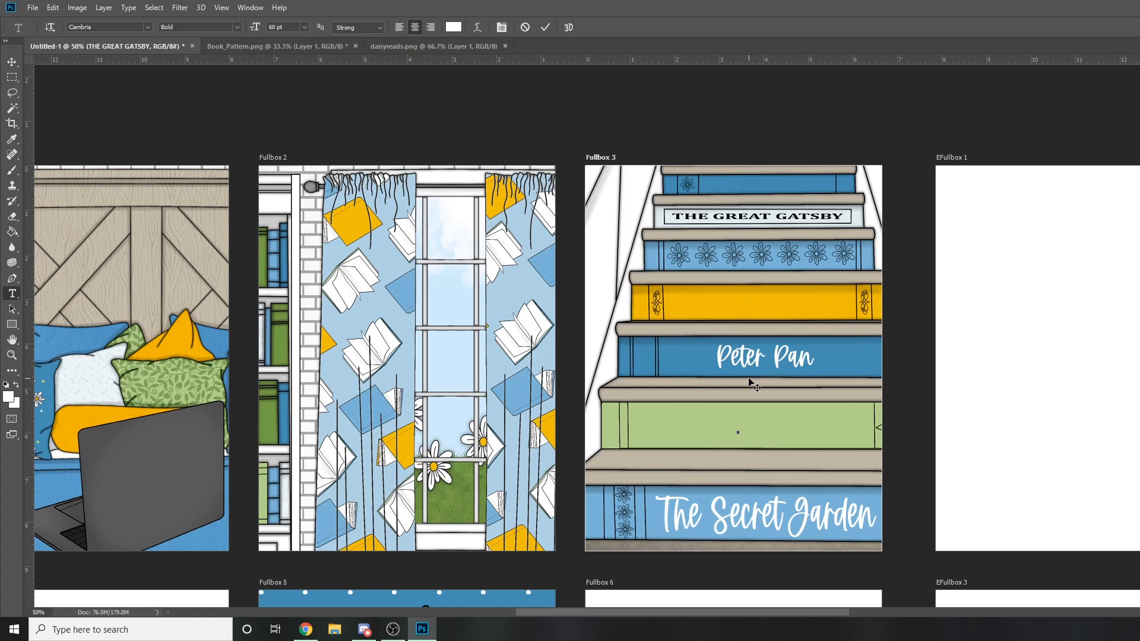
click(738, 427)
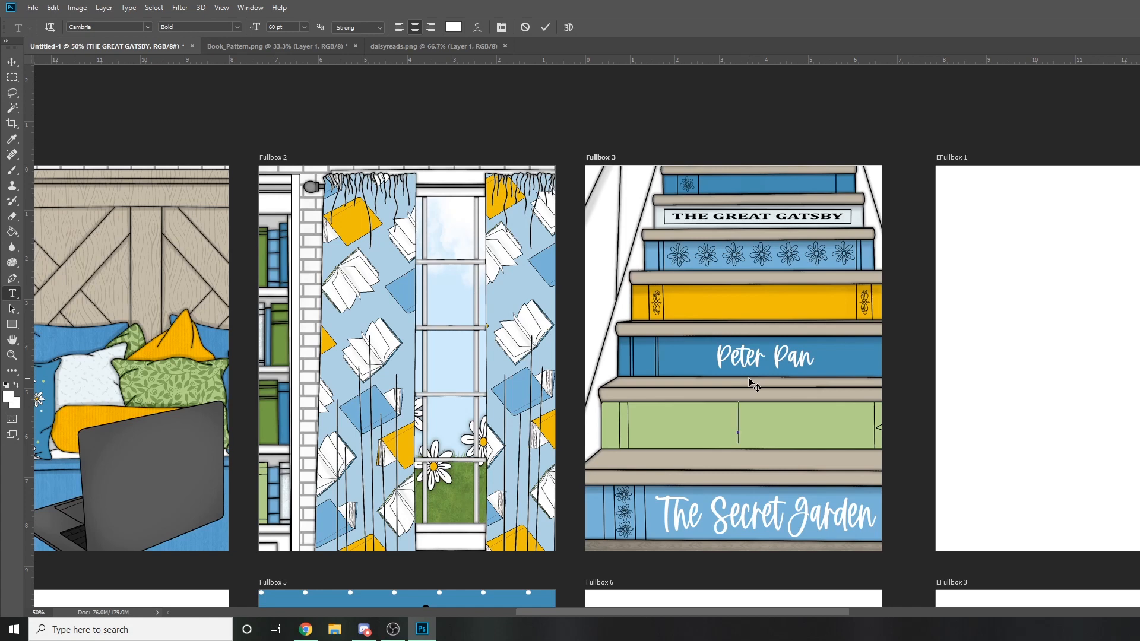
text(JANE ER)
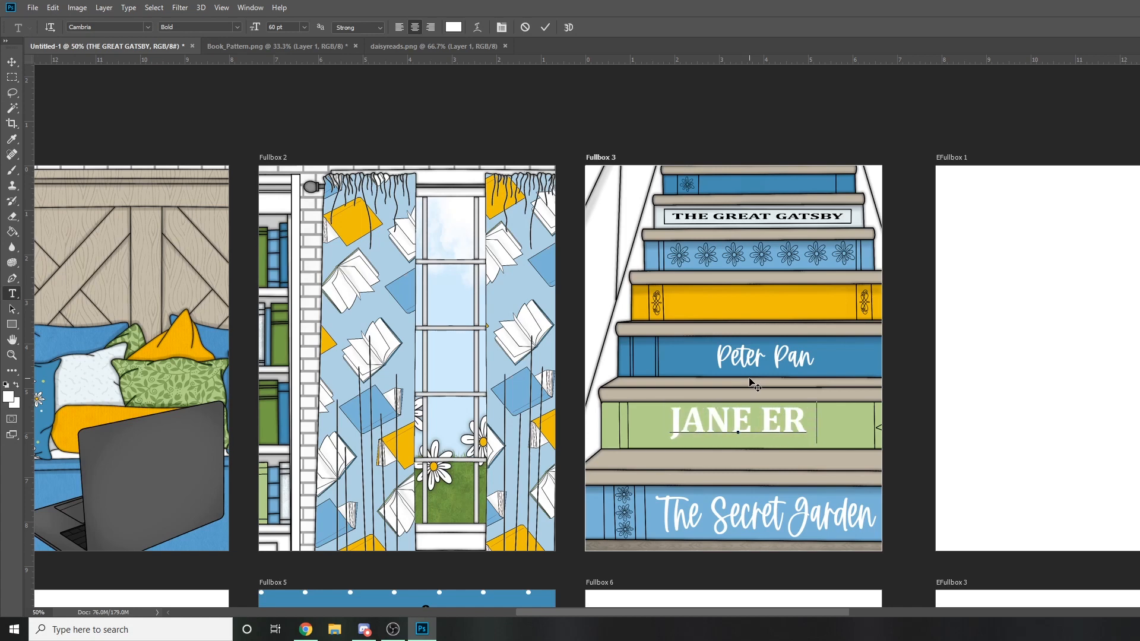
text(JANE ERYE)
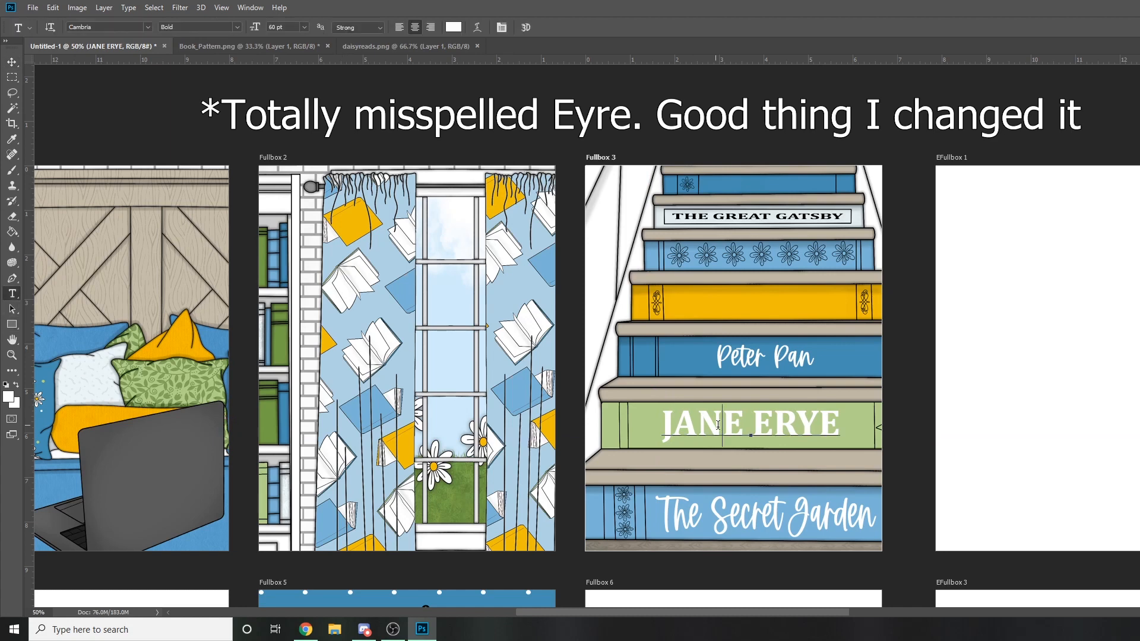
text(ANNE OF GREEN GABLES)
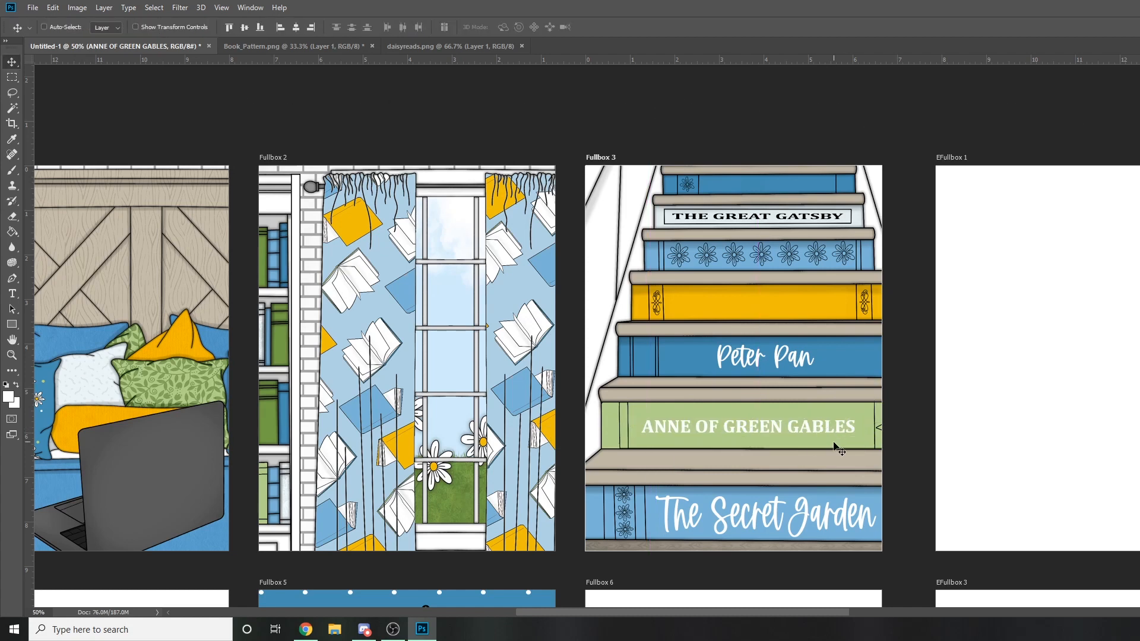
mouse_move(884, 406)
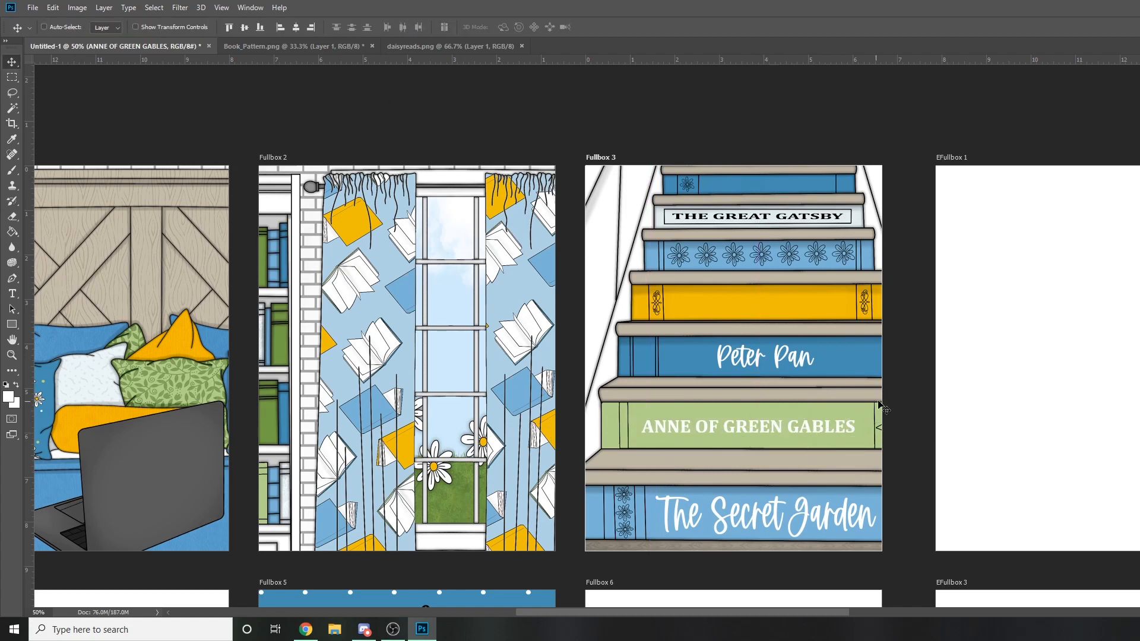
mouse_move(891, 425)
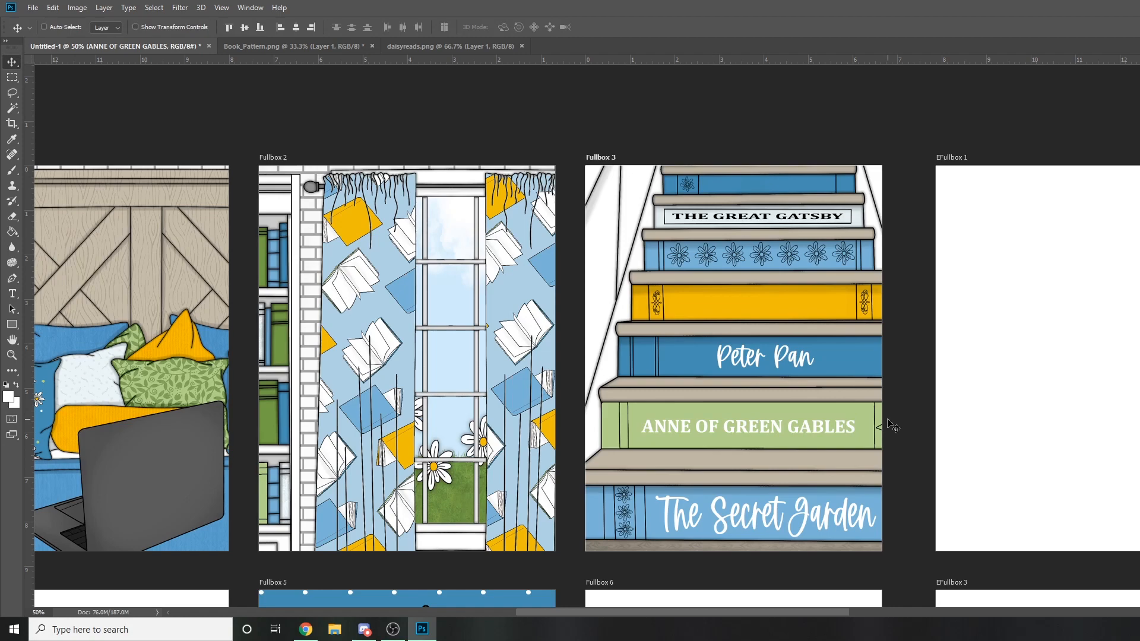
scroll(down, 3)
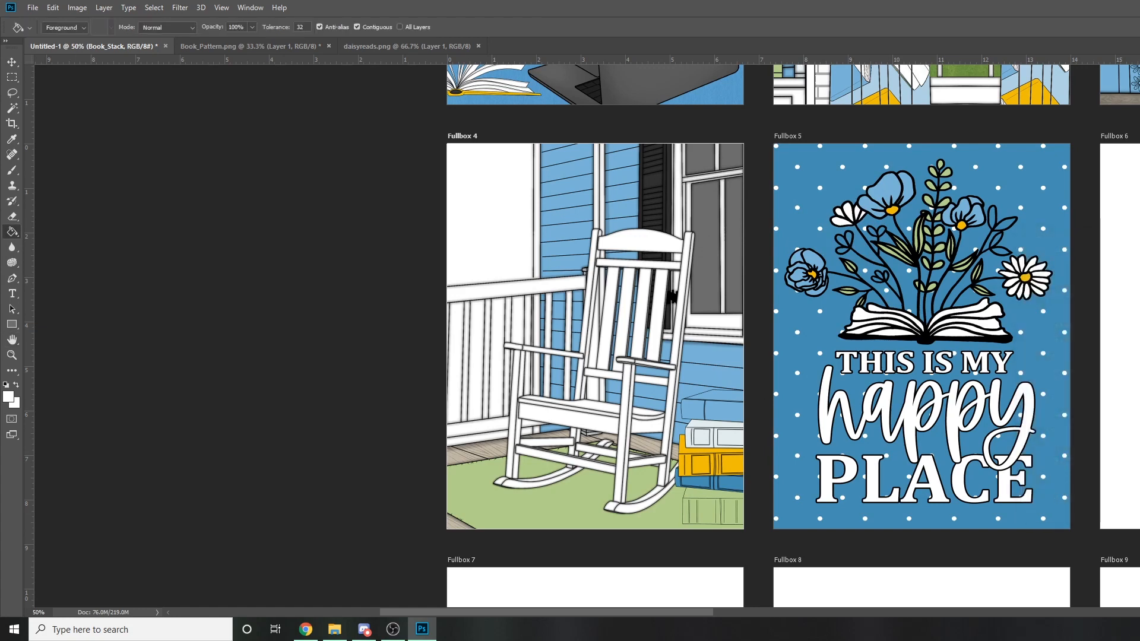
Open the Book_Stack smart object and paint-bucket the bottom book green
click(570, 46)
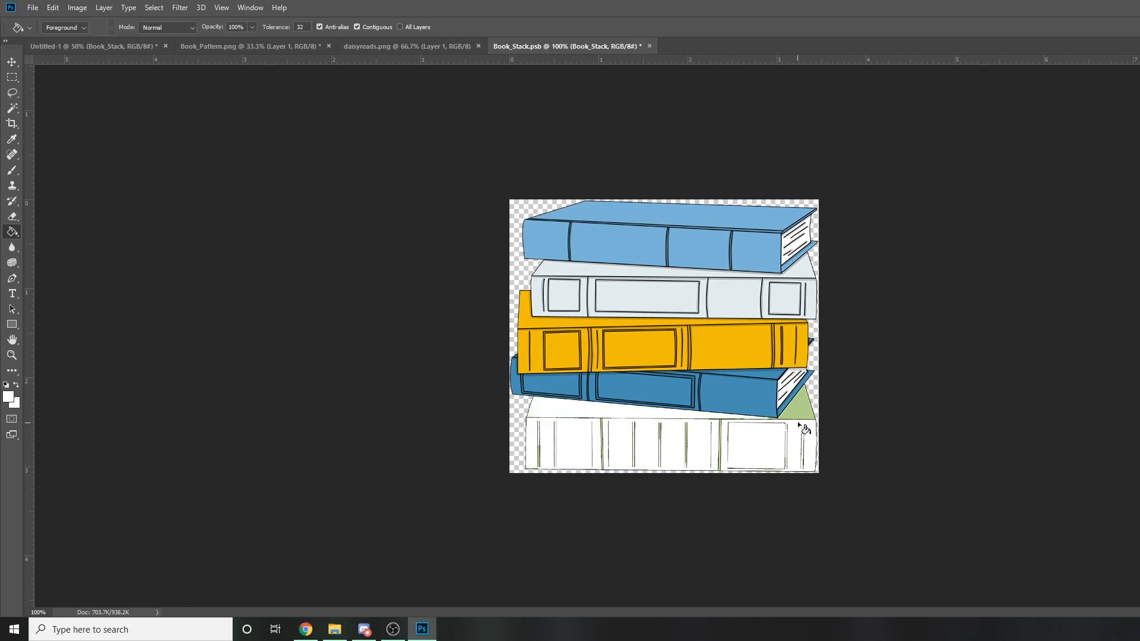
click(647, 46)
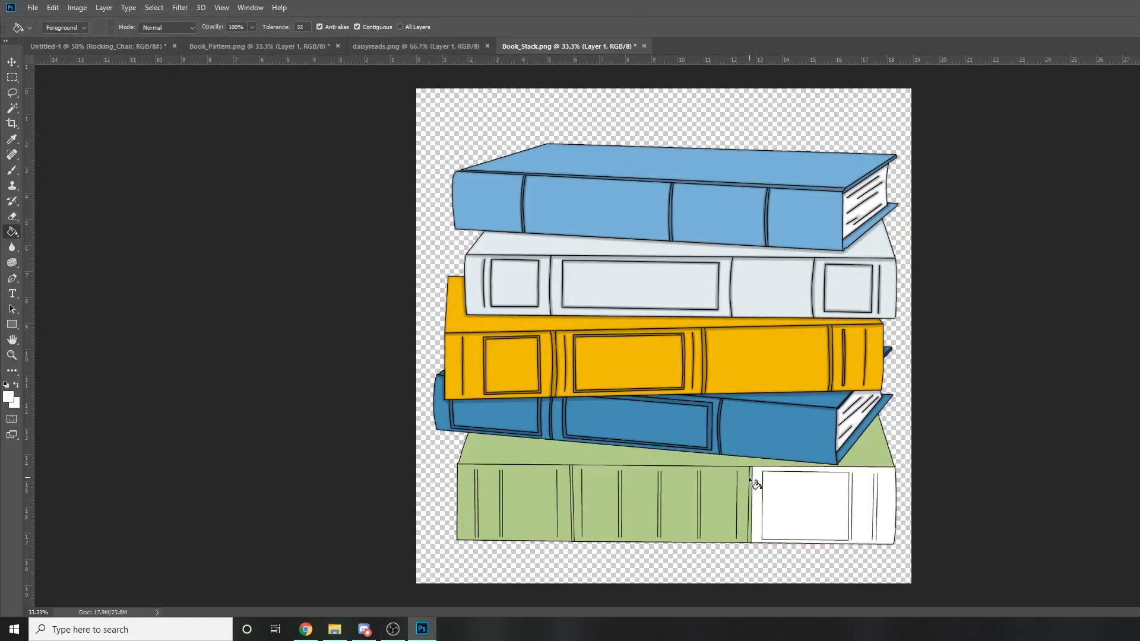
click(531, 490)
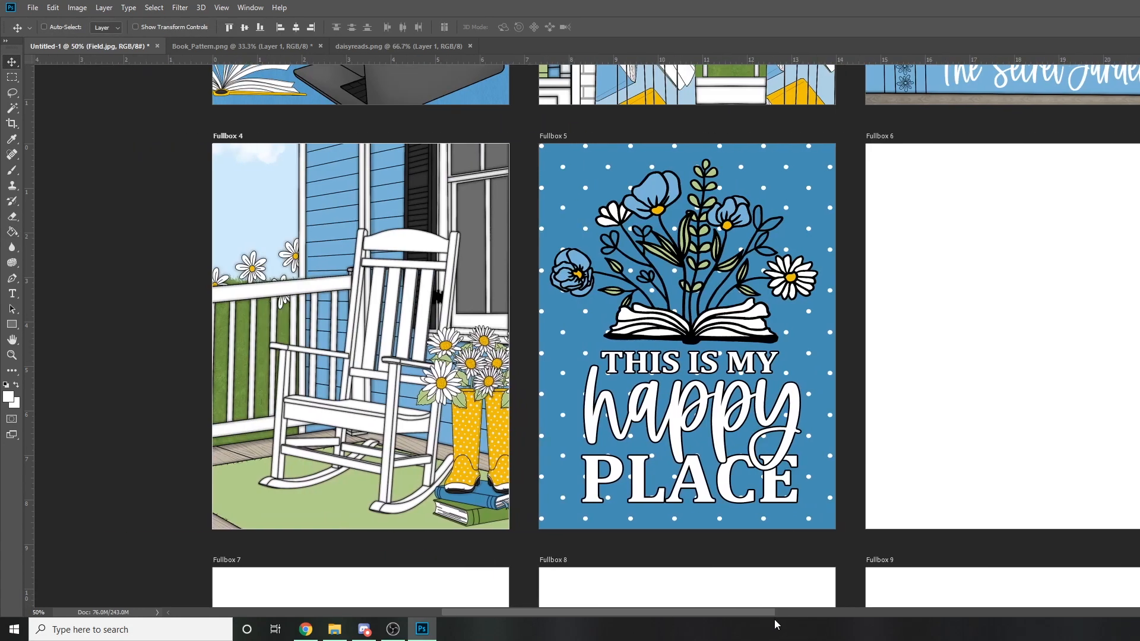
Resize the flowered book art and add a dark drop shadow to the PLACE text
click(334, 629)
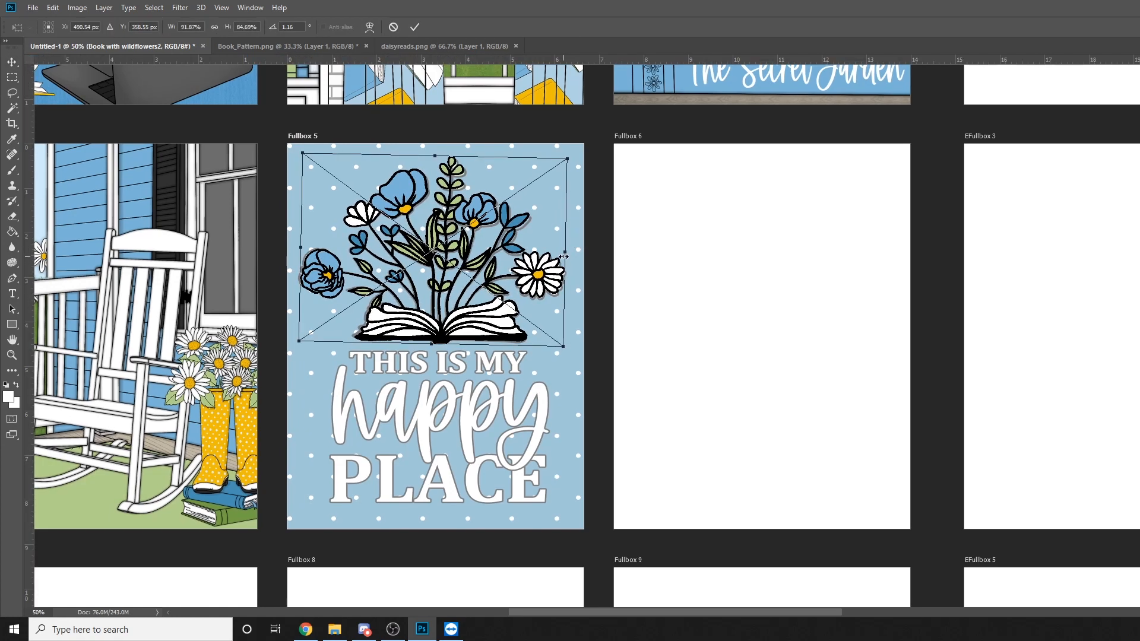
click(13, 292)
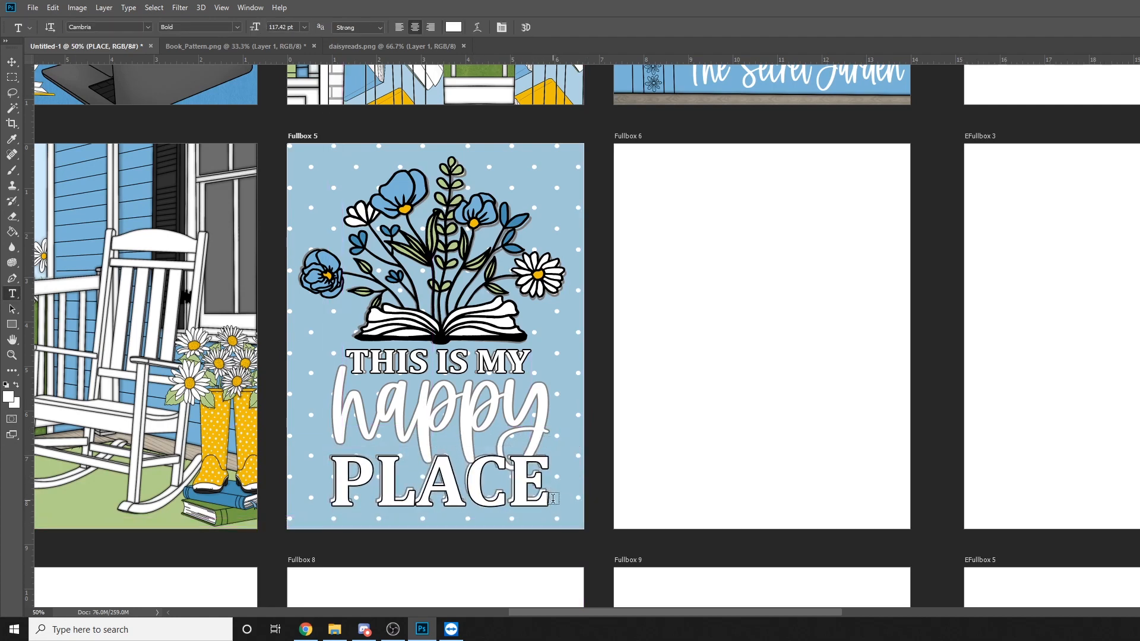
click(12, 62)
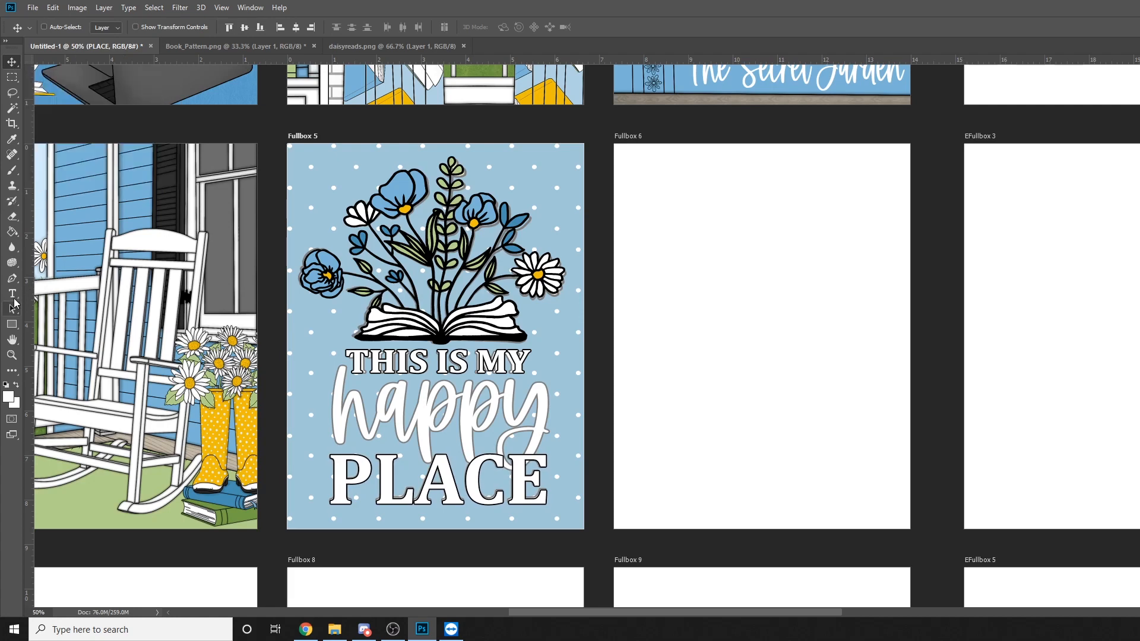
click(13, 294)
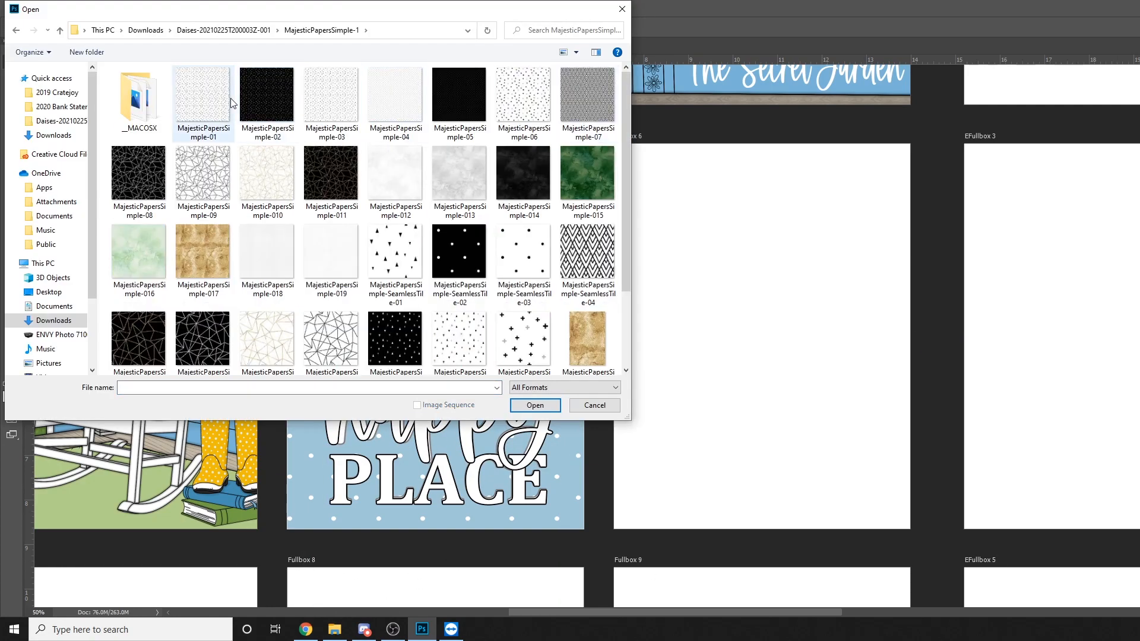
Move between the artboard and MajesticPapersSimple-04 documents and set Eyedropper sampling to sample the blue
scroll(down, 3)
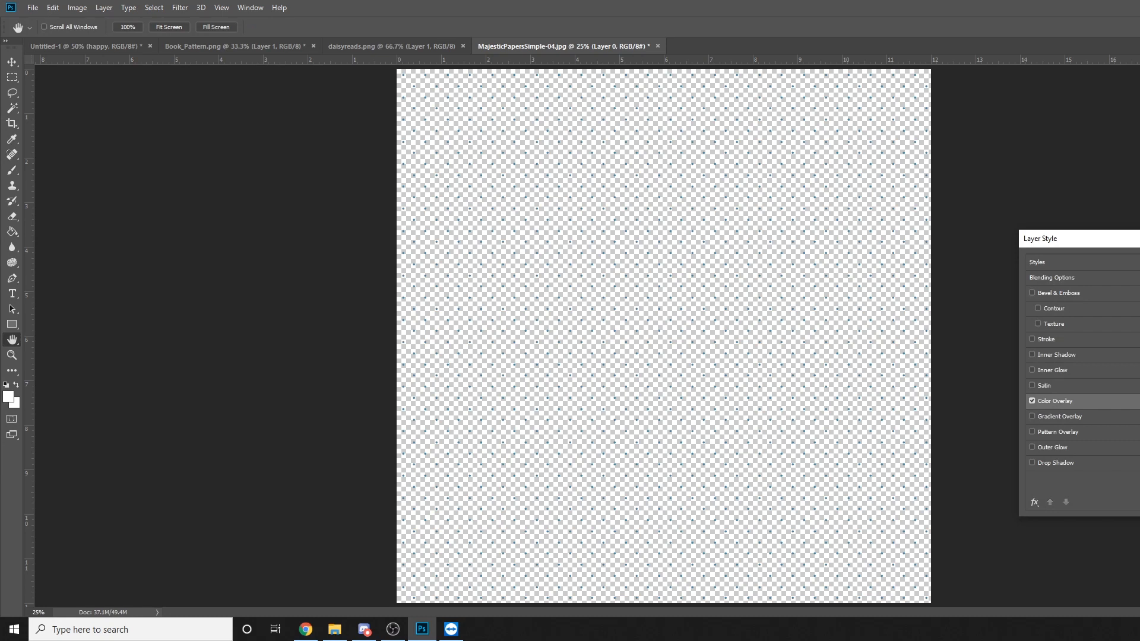
click(84, 46)
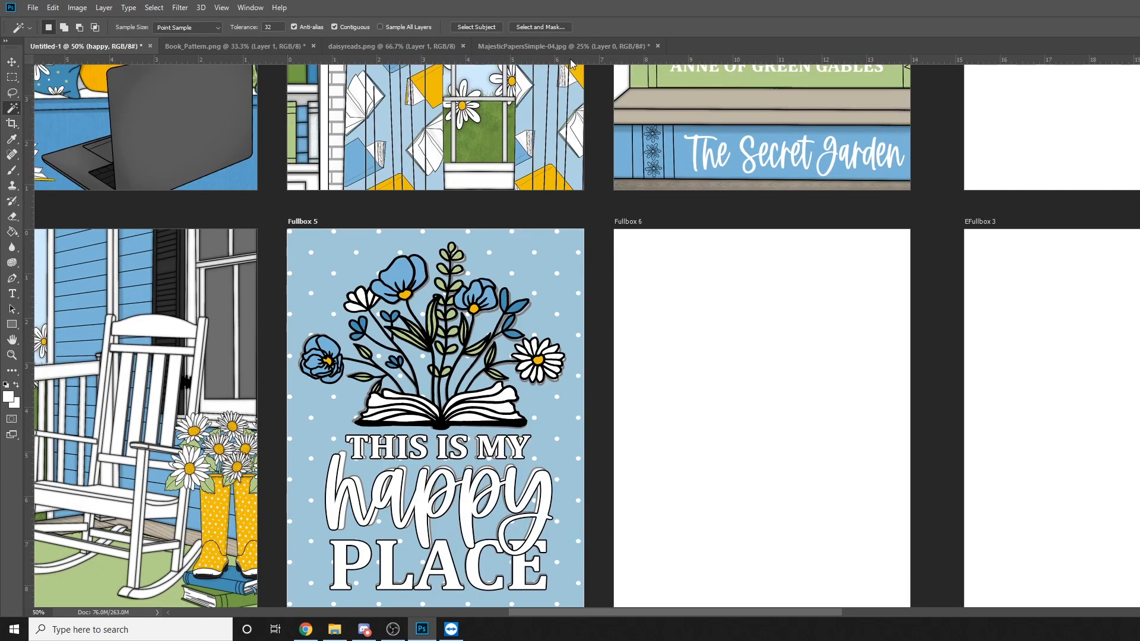
click(567, 46)
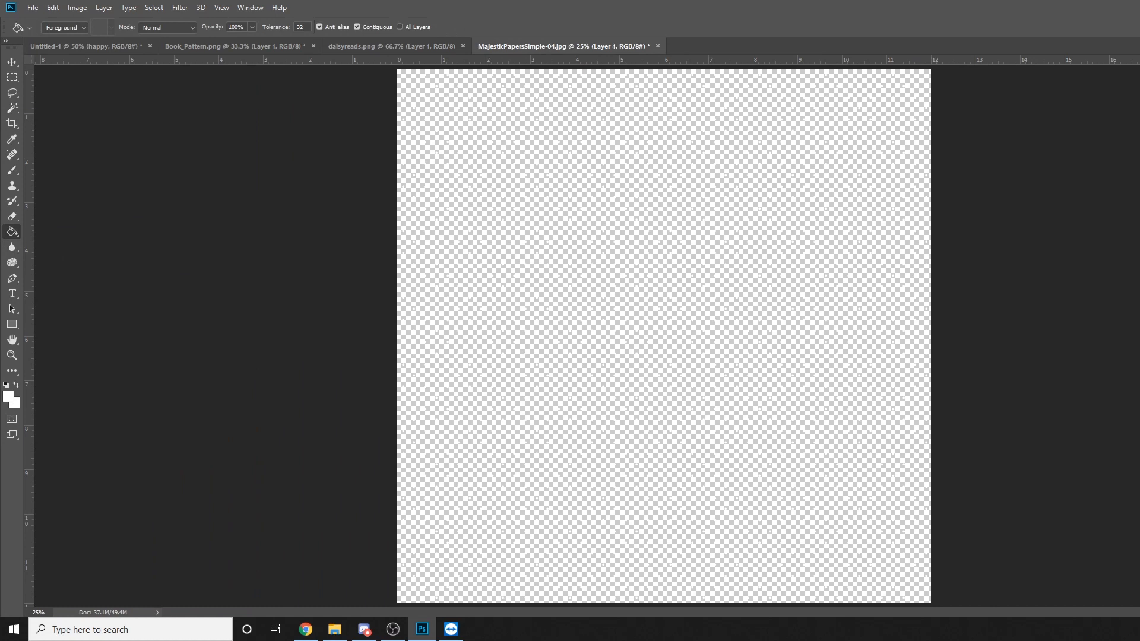
click(87, 45)
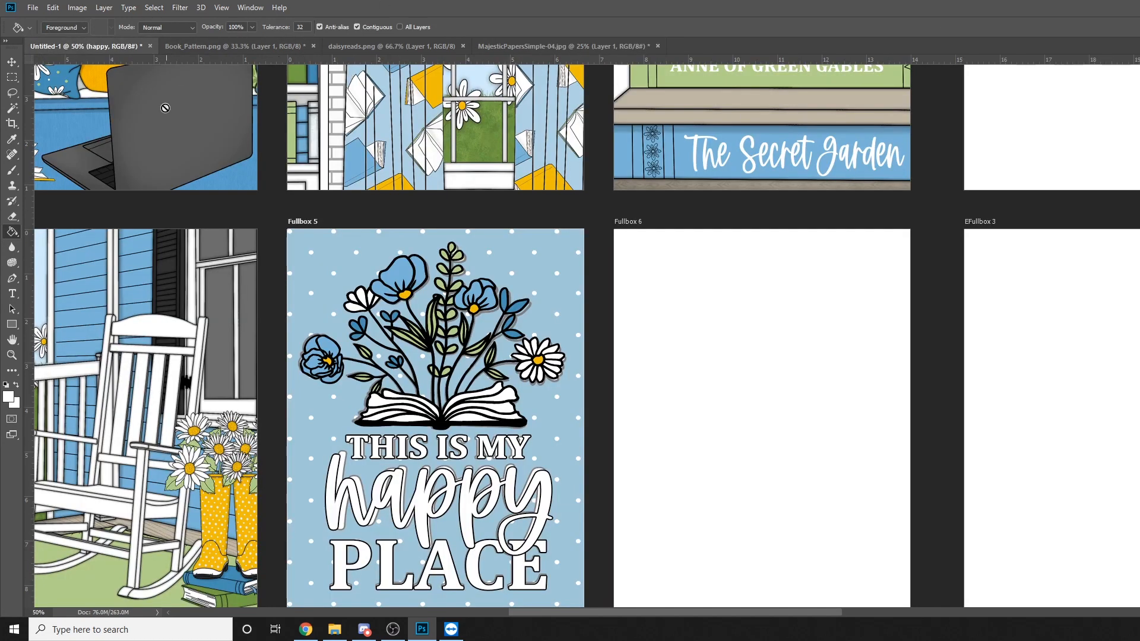
click(234, 27)
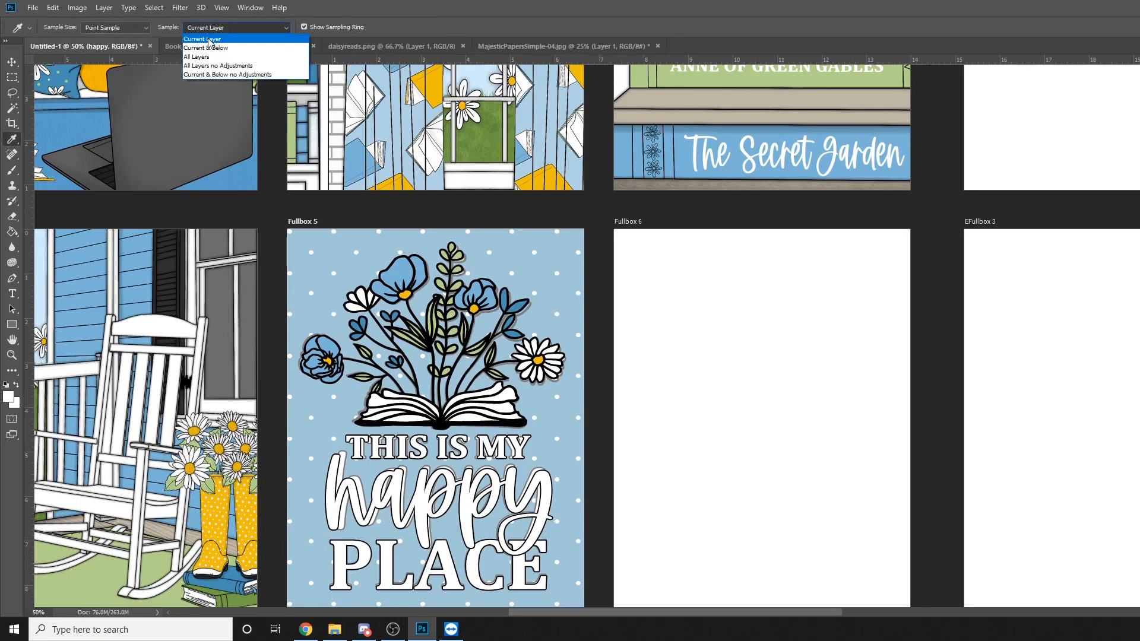
click(197, 57)
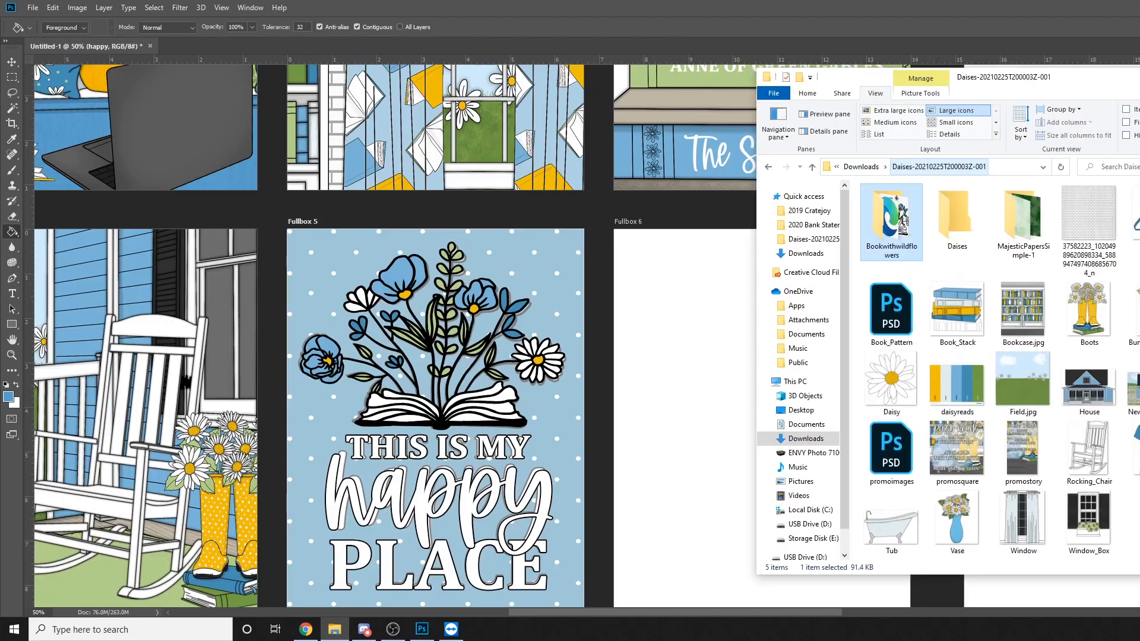
Place Bookcase.jpg on Fullbox 6, then open another image file for the artboards
double_click(1023, 221)
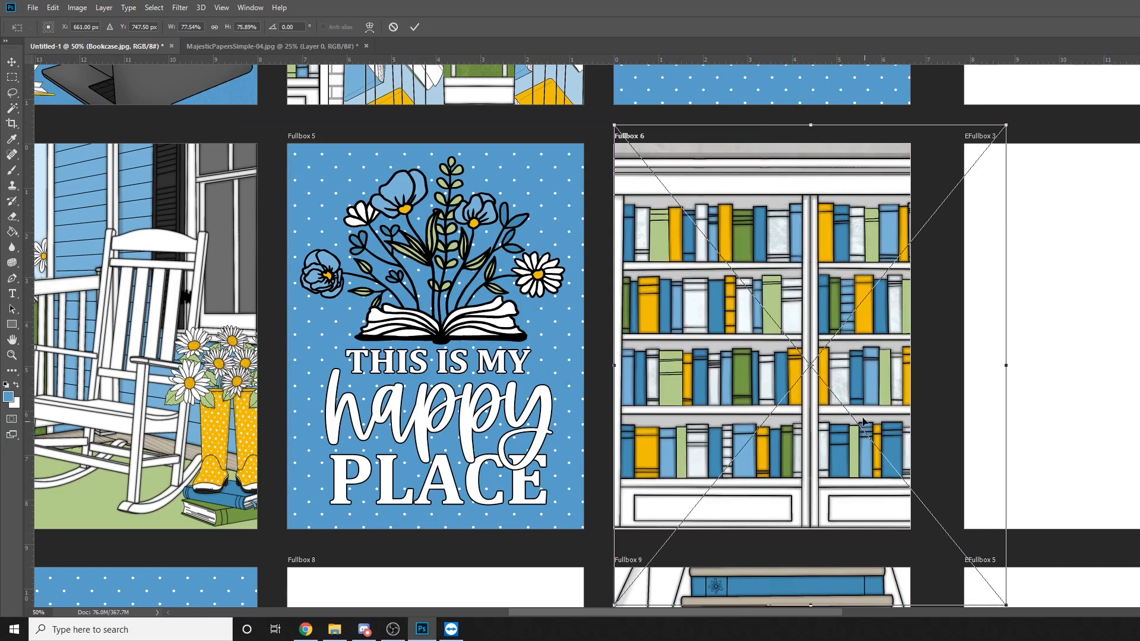
click(33, 7)
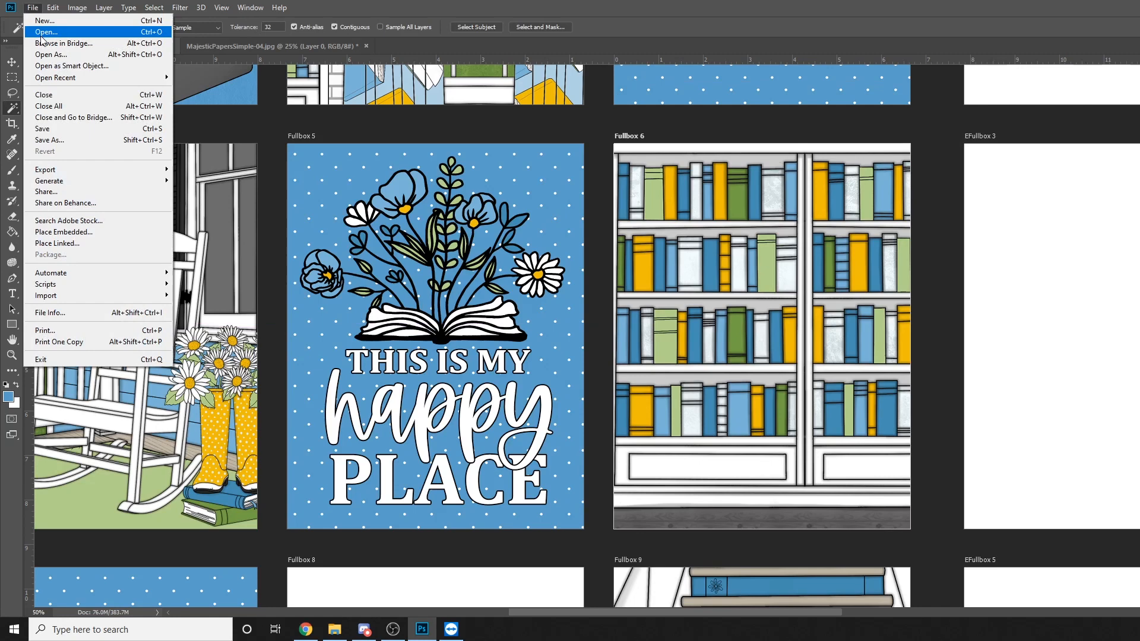
click(46, 31)
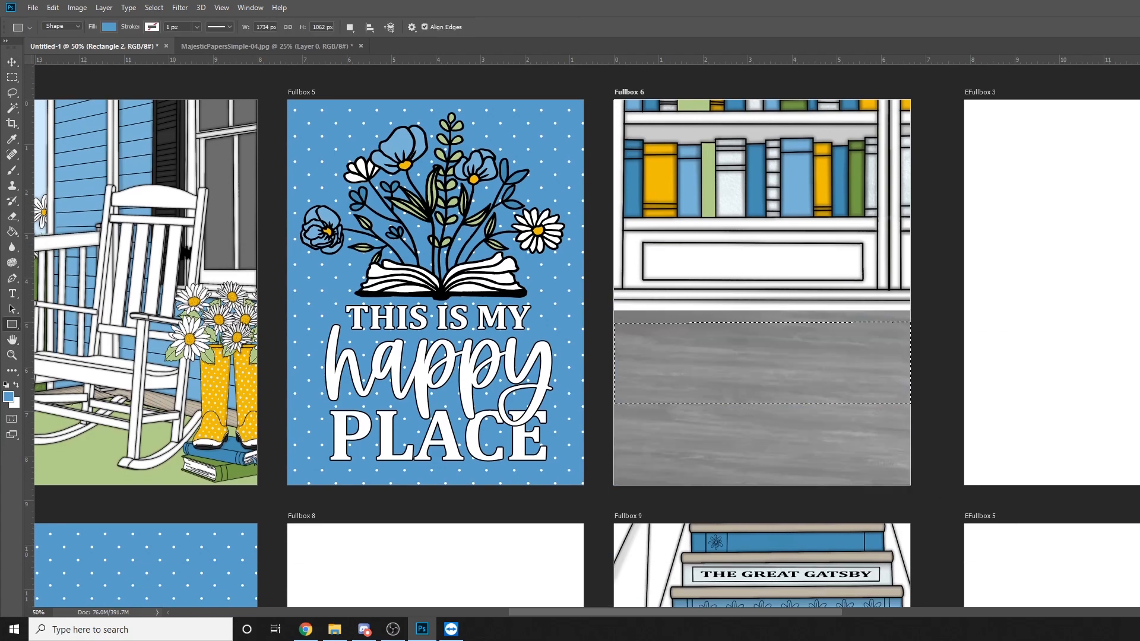
click(334, 630)
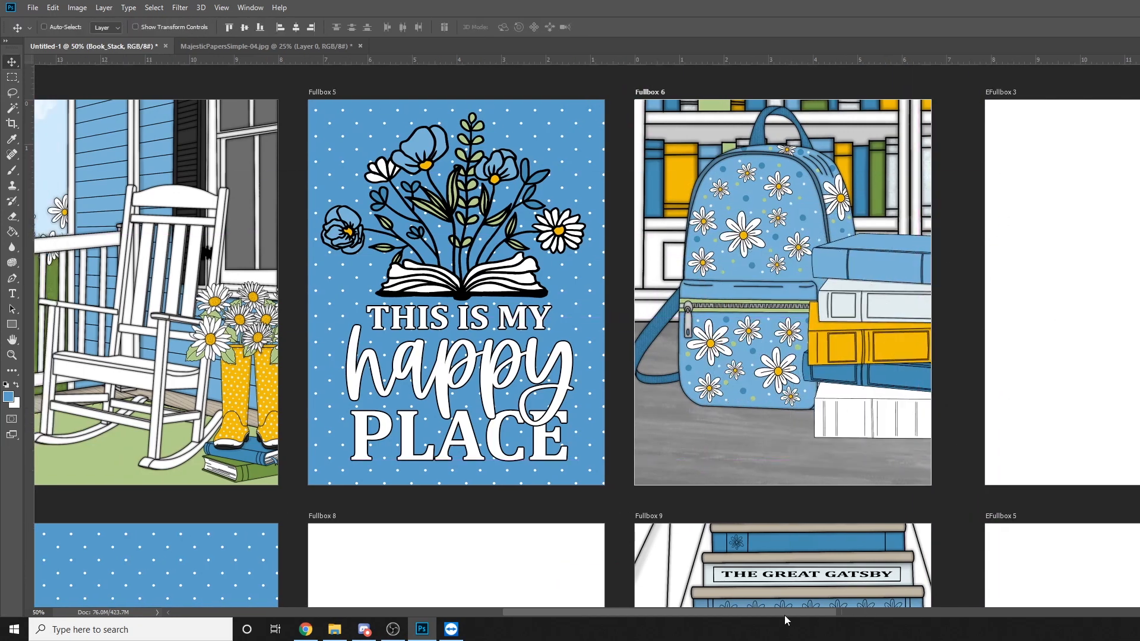
scroll(down, 3)
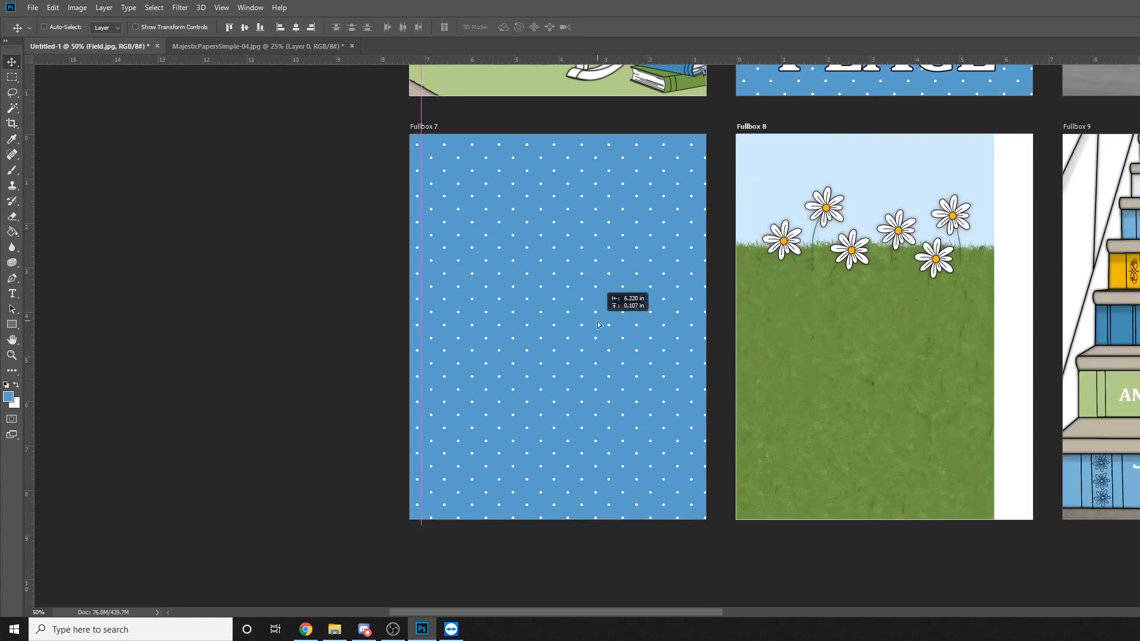
Position the house over the daisy field and give the walkway a brick pattern overlay
click(418, 46)
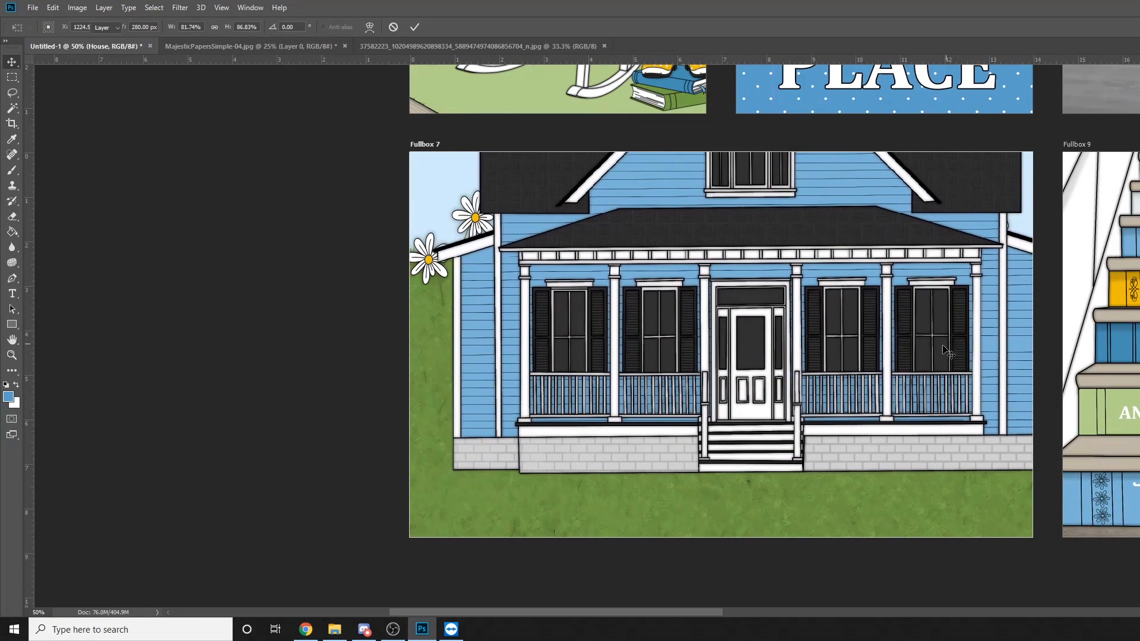
drag(700, 480, 802, 570)
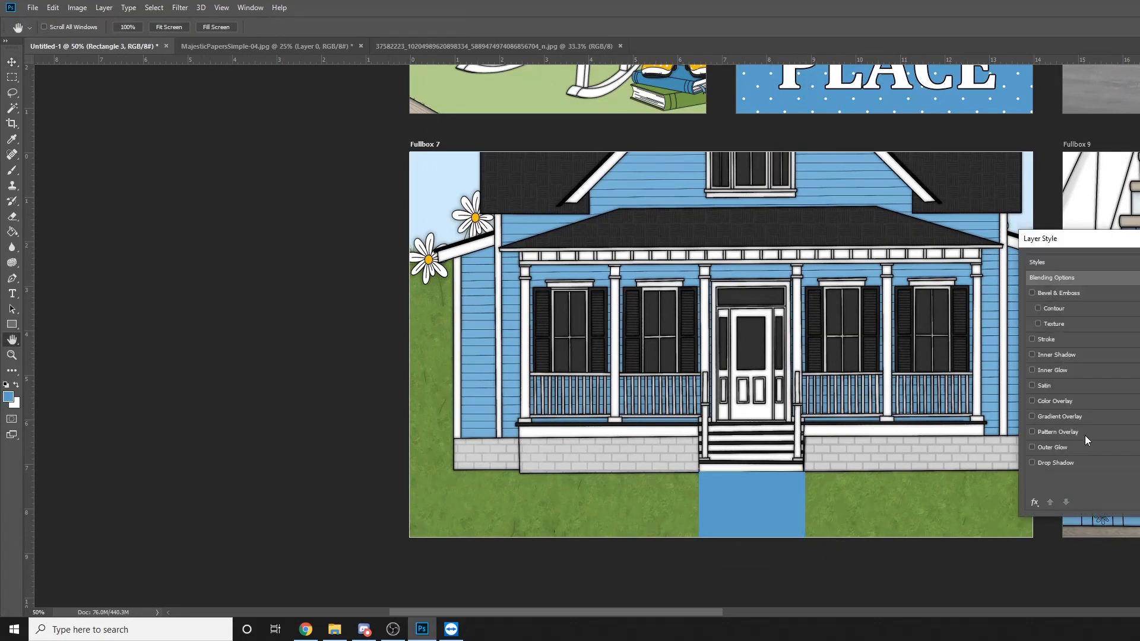
click(1032, 431)
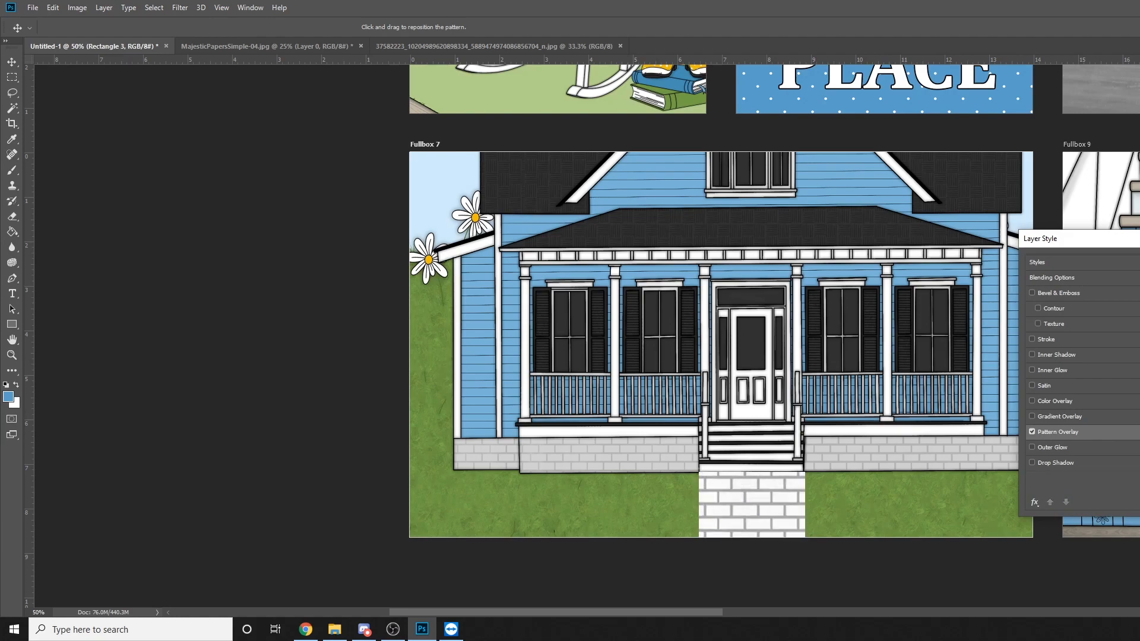